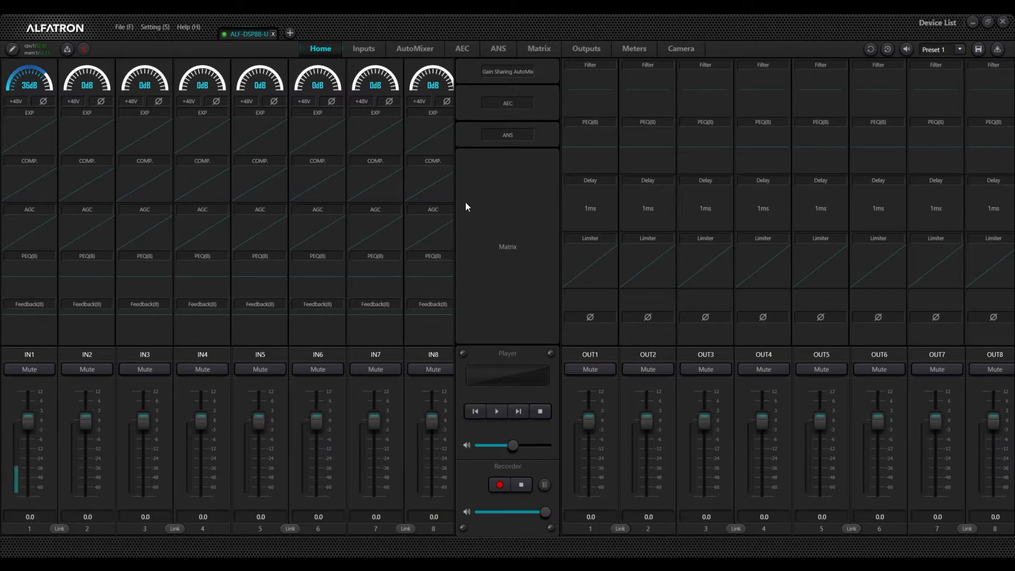
{"action": "mouse_move", "coordinate": [614, 467]}
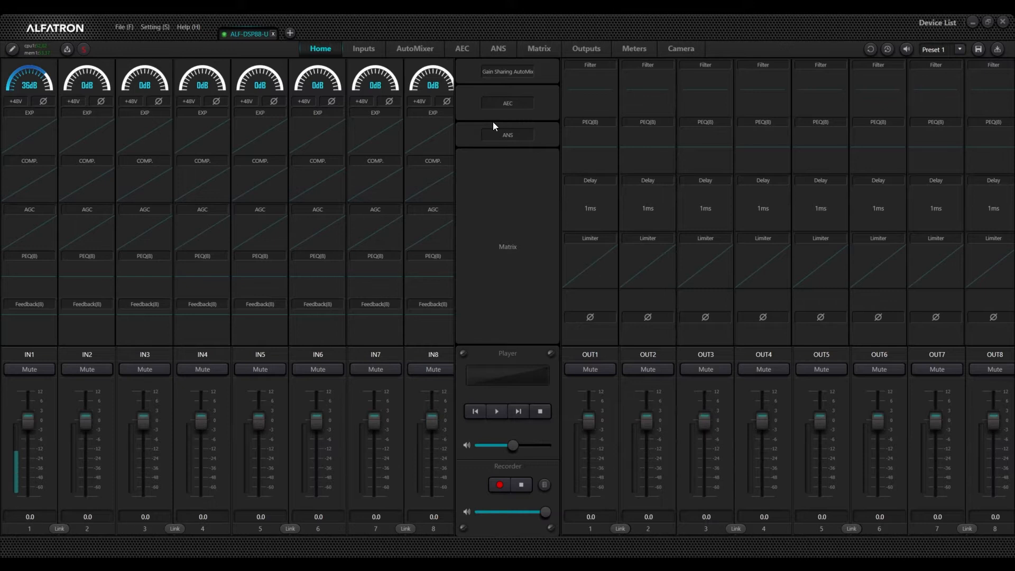
{"action": "mouse_move", "coordinate": [120, 69]}
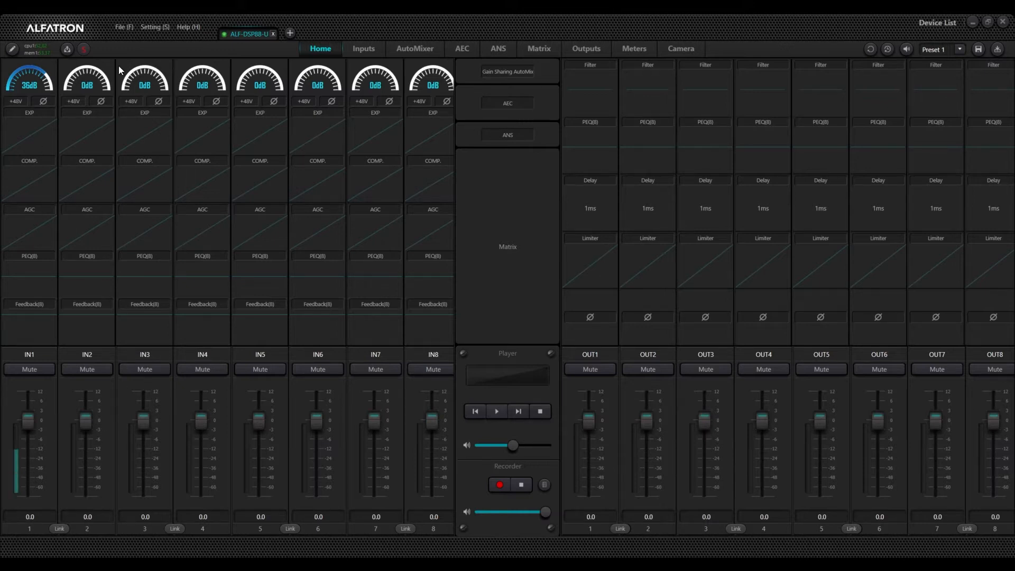
{"action": "mouse_move", "coordinate": [511, 34]}
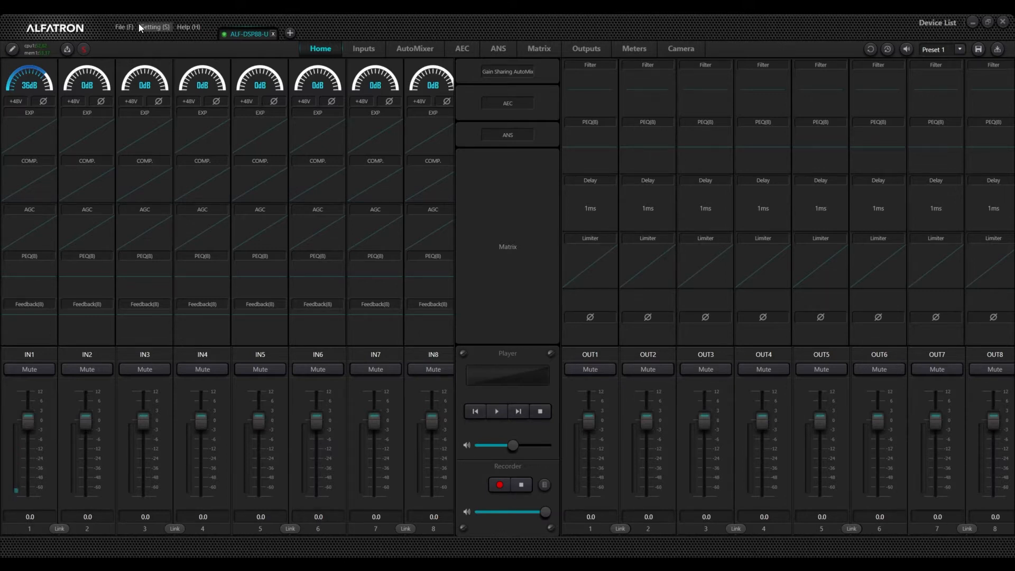
Step: Open the Panel Setting window from the Setting menu and move it into place
{"action": "left_click", "coordinate": [153, 26]}
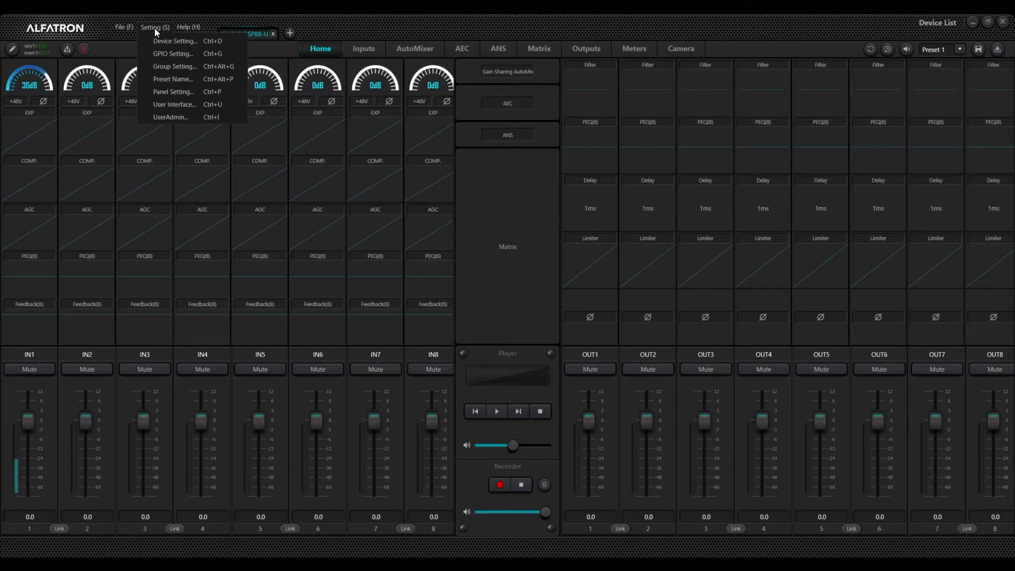
{"action": "mouse_move", "coordinate": [188, 93]}
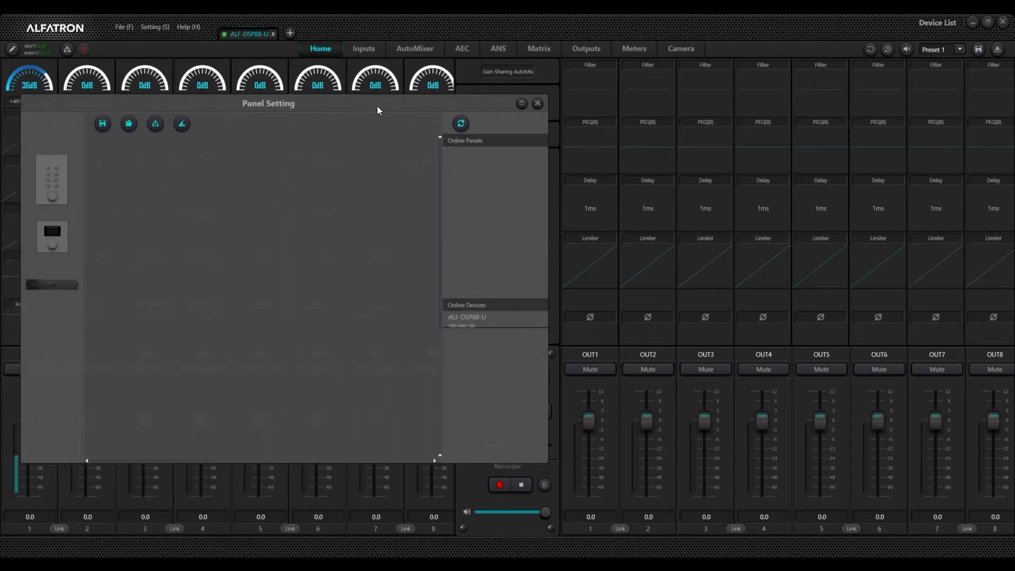
{"action": "left_click_drag", "start_coordinate": [378, 109], "coordinate": [401, 112]}
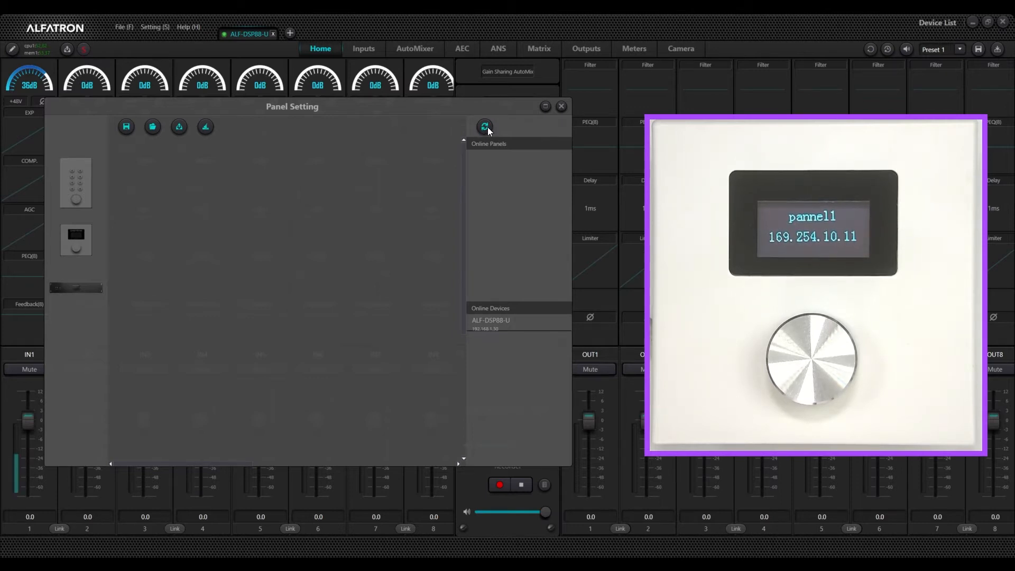
{"action": "mouse_move", "coordinate": [537, 193]}
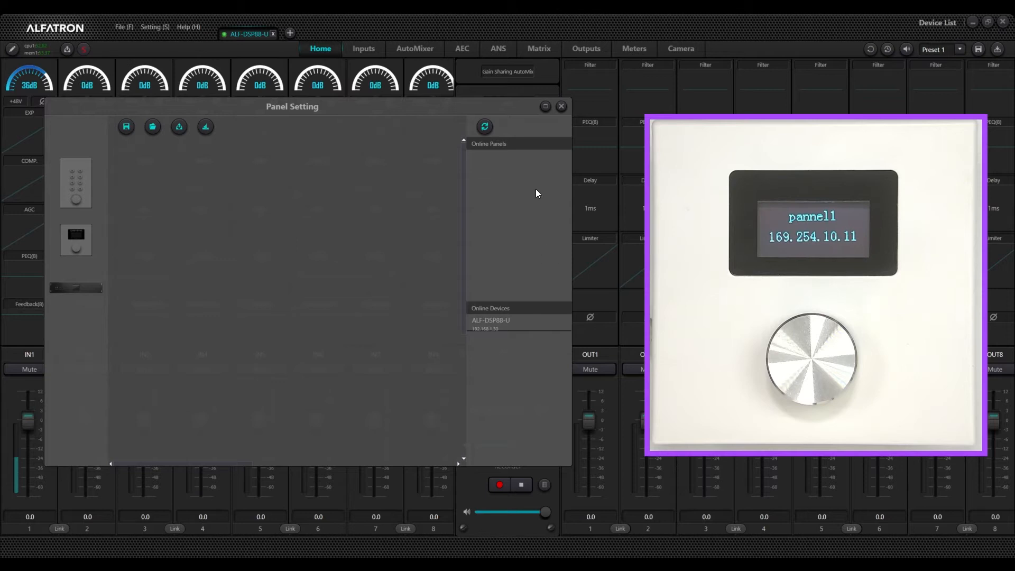
{"action": "mouse_move", "coordinate": [525, 314]}
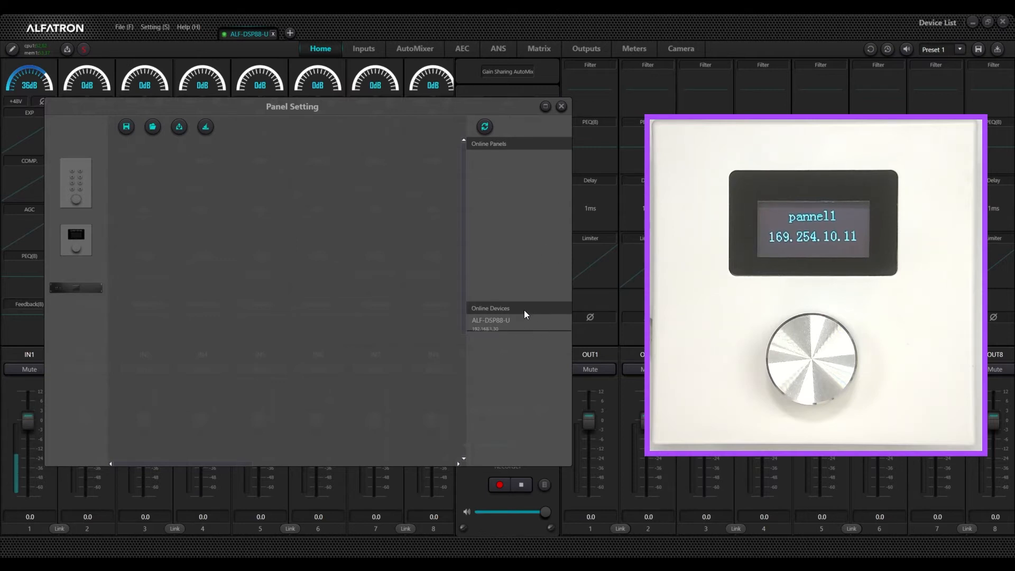
{"action": "mouse_move", "coordinate": [518, 335]}
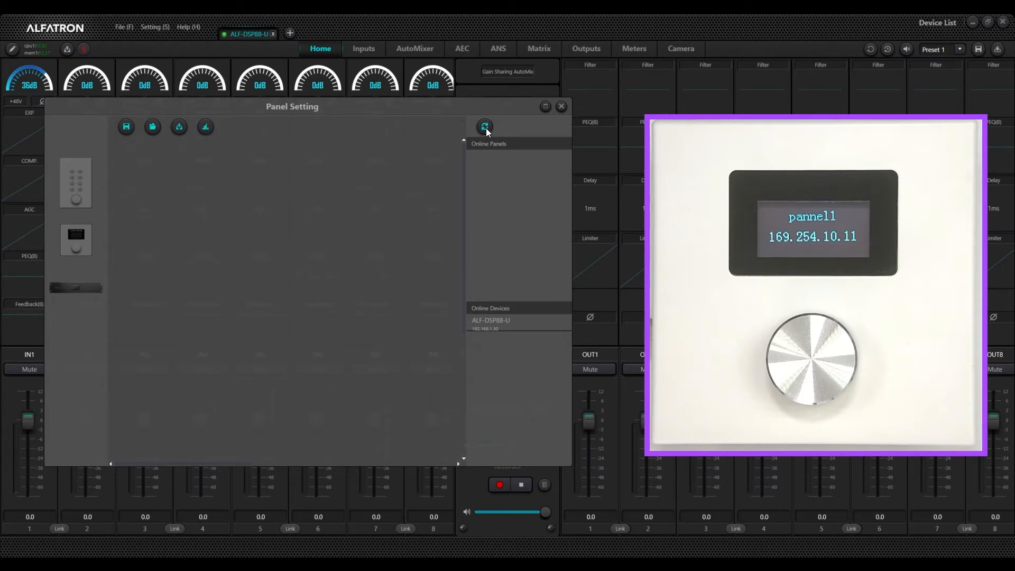
Step: Refresh Online Panels so pannel1 at 169.254.10.11 is detected
{"action": "left_click", "coordinate": [485, 126]}
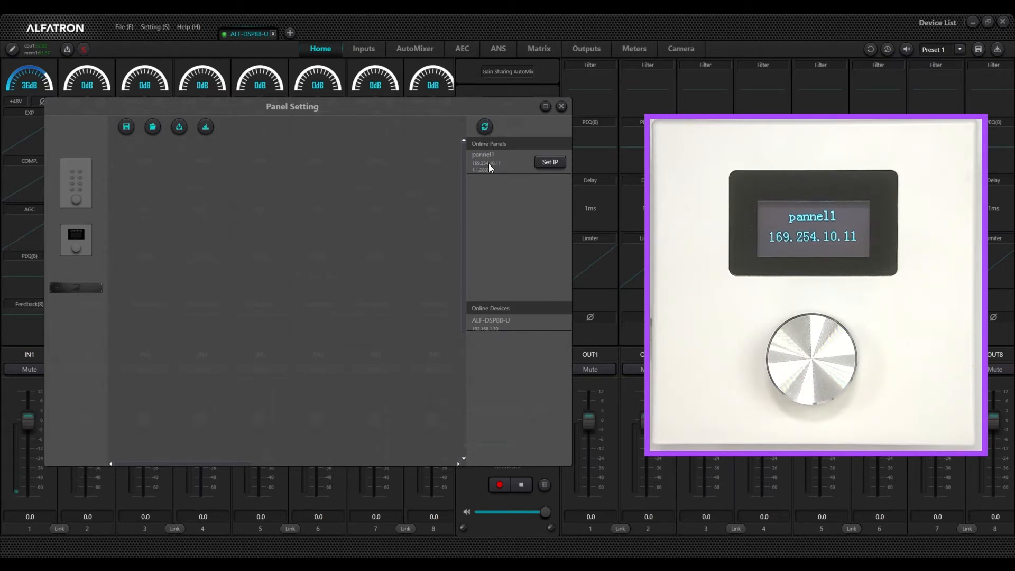
{"action": "mouse_move", "coordinate": [501, 190]}
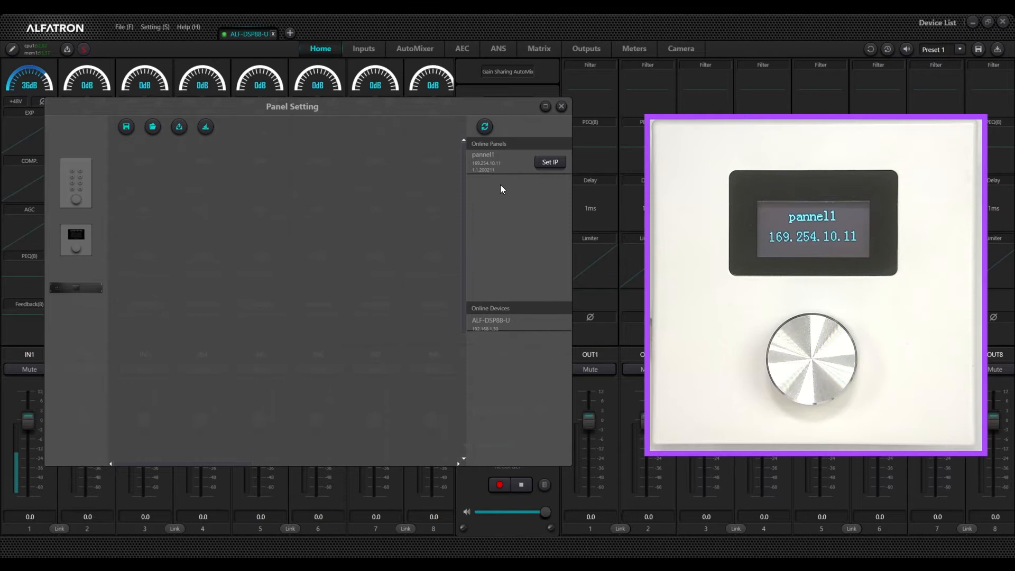
{"action": "mouse_move", "coordinate": [476, 170]}
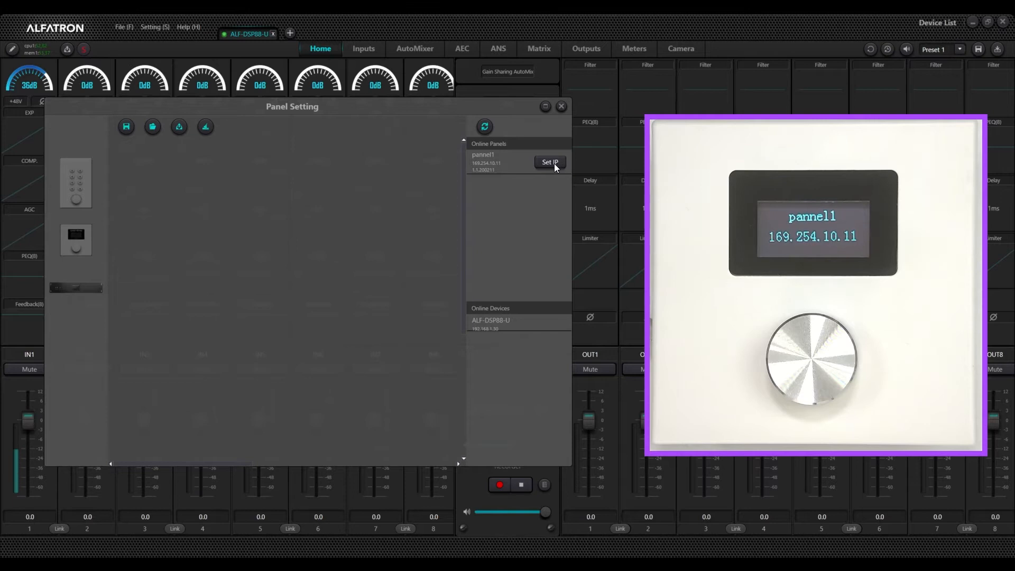
Step: Set pannel1 to IP 192.168.1.11, netmask 255.255.255.0, gateway 169.254.1.254, and confirm
{"action": "left_click", "coordinate": [550, 162]}
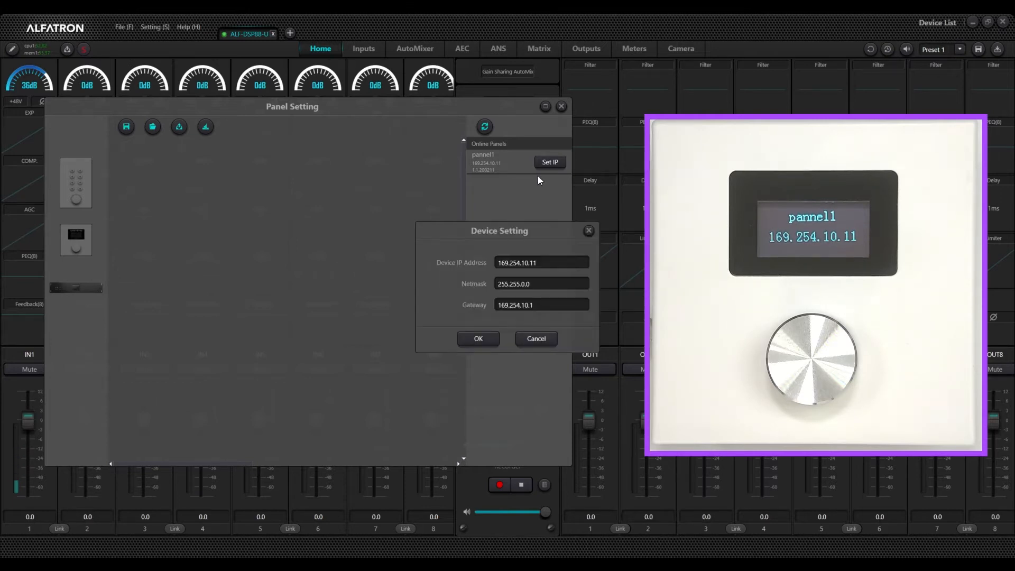
{"action": "type", "text": "192.168"}
{"action": "type", "text": "255."}
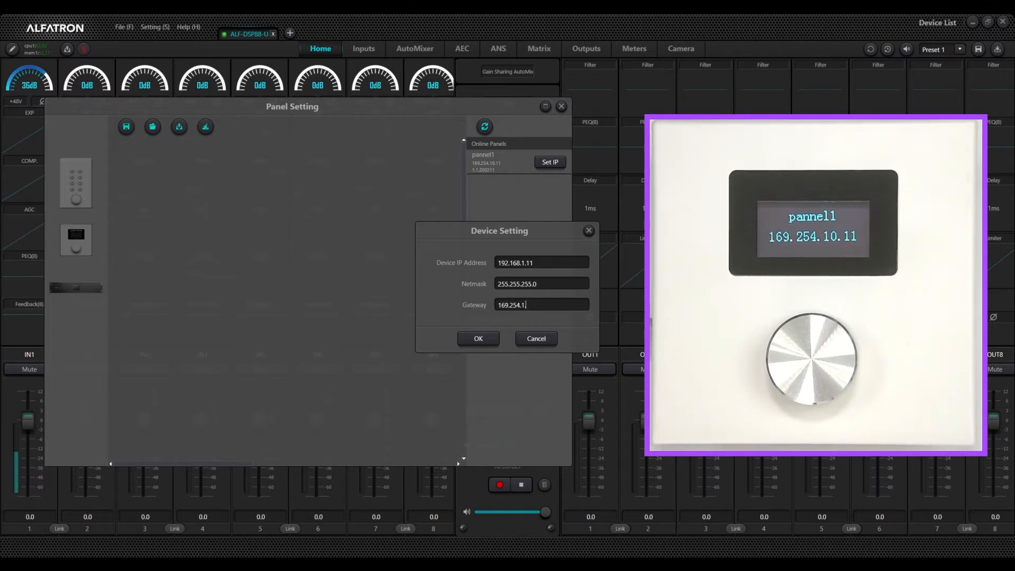
{"action": "type", "text": "254"}
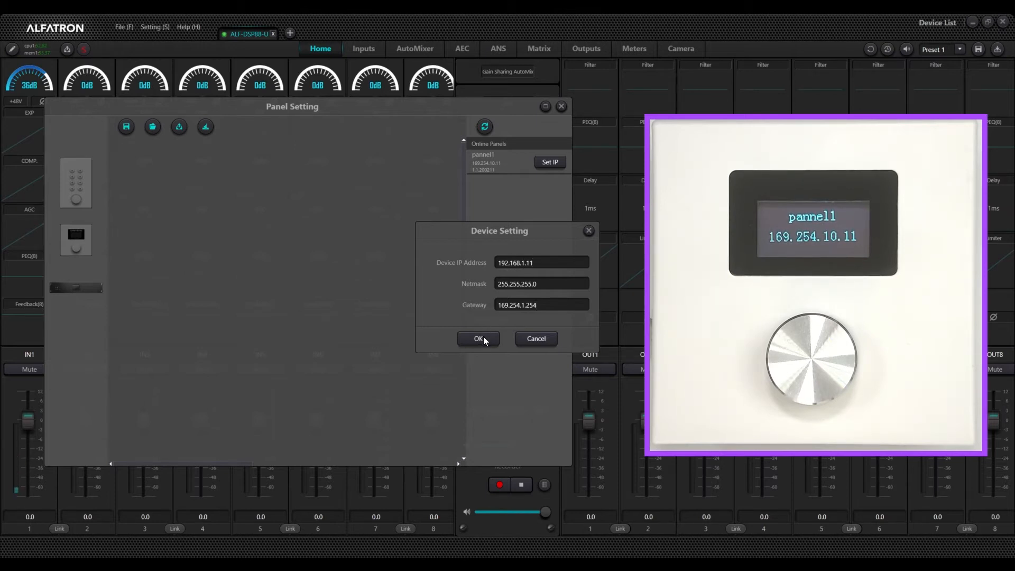
{"action": "left_click", "coordinate": [479, 338]}
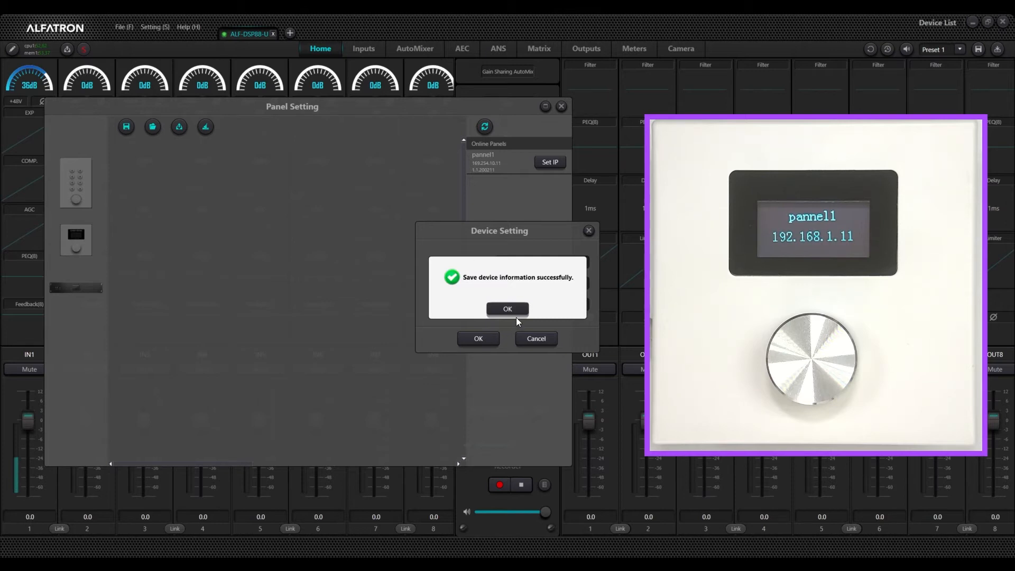
{"action": "left_click", "coordinate": [507, 308]}
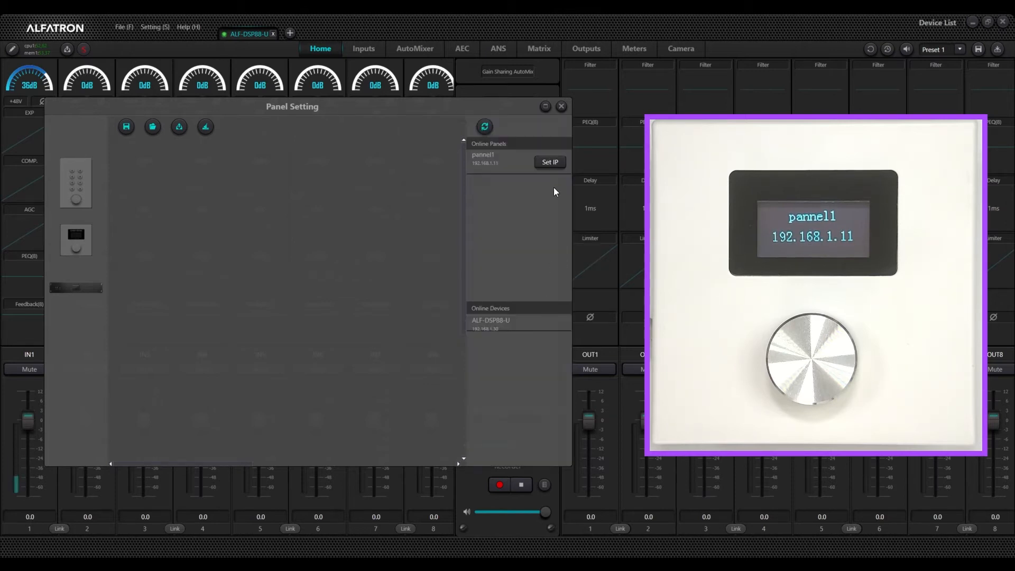
{"action": "mouse_move", "coordinate": [274, 260]}
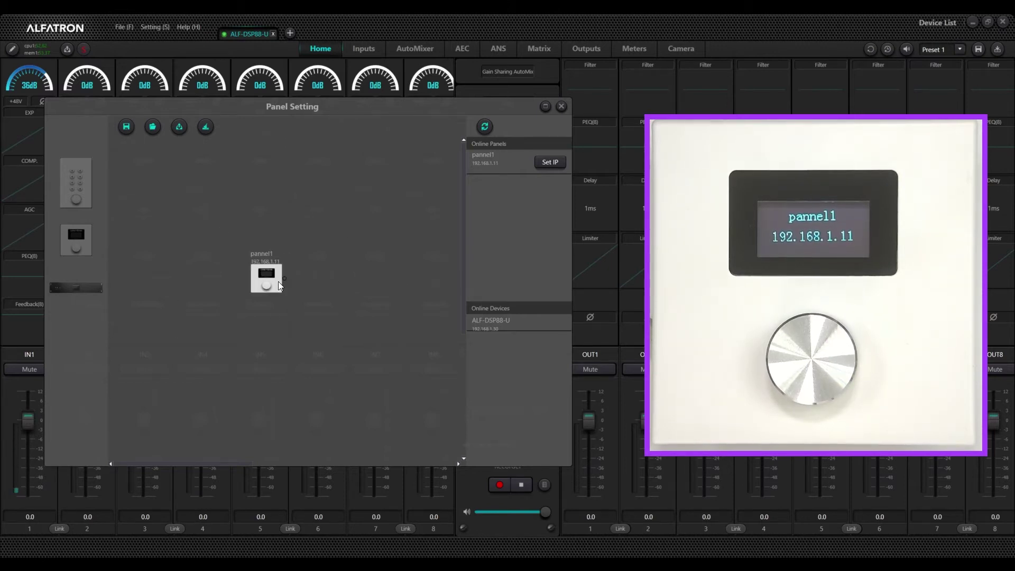
Step: Place pannel1 on the Panel Setting canvas and open its Edit Panel window
{"action": "left_click_drag", "start_coordinate": [266, 277], "coordinate": [234, 260]}
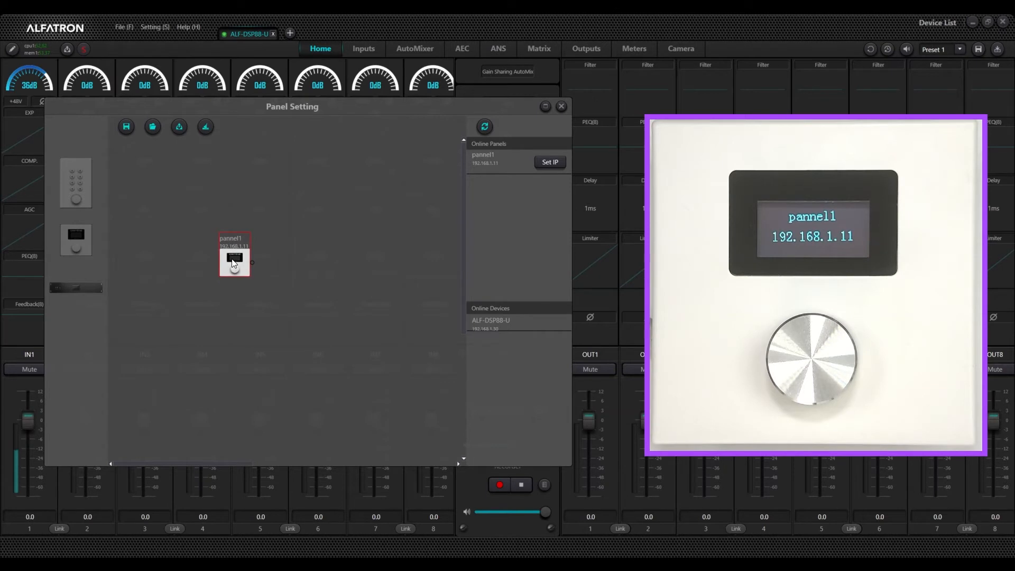
{"action": "double_click", "coordinate": [235, 263]}
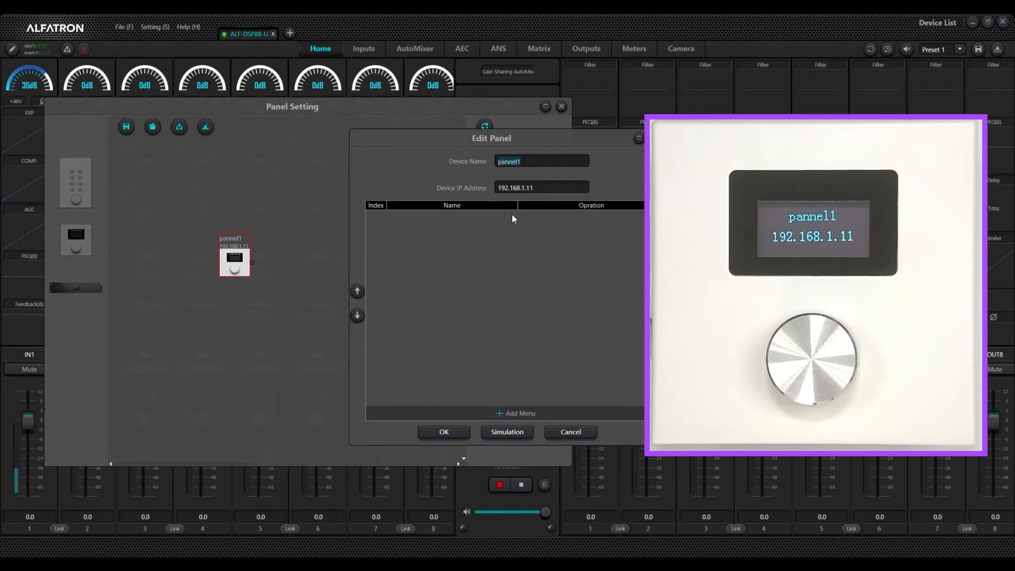
Step: Enter device name ALF-CP1L and device IP address 192.168.1.11 in Edit Panel
{"action": "type", "text": "ALF-CP1L"}
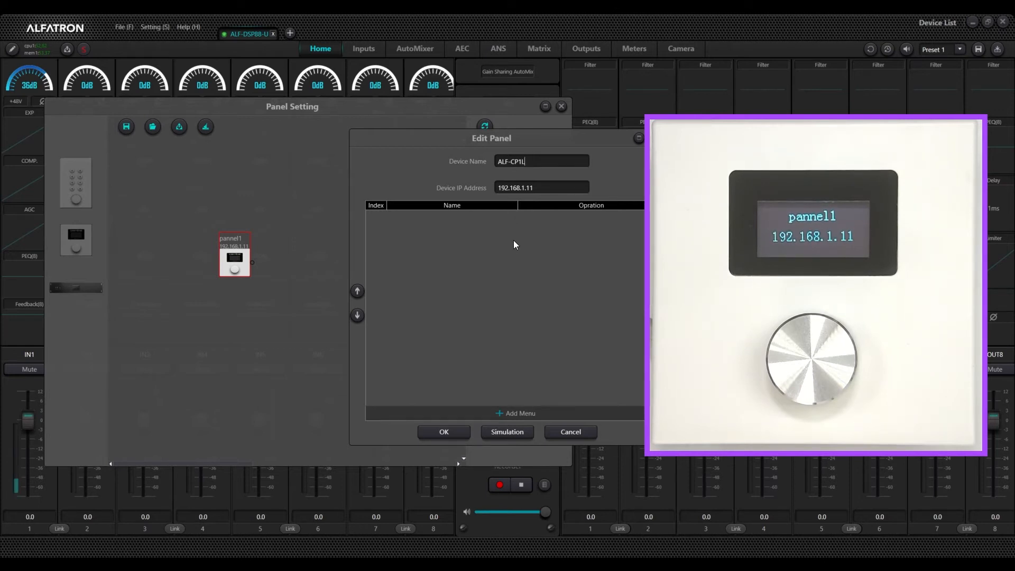
{"action": "mouse_move", "coordinate": [518, 246]}
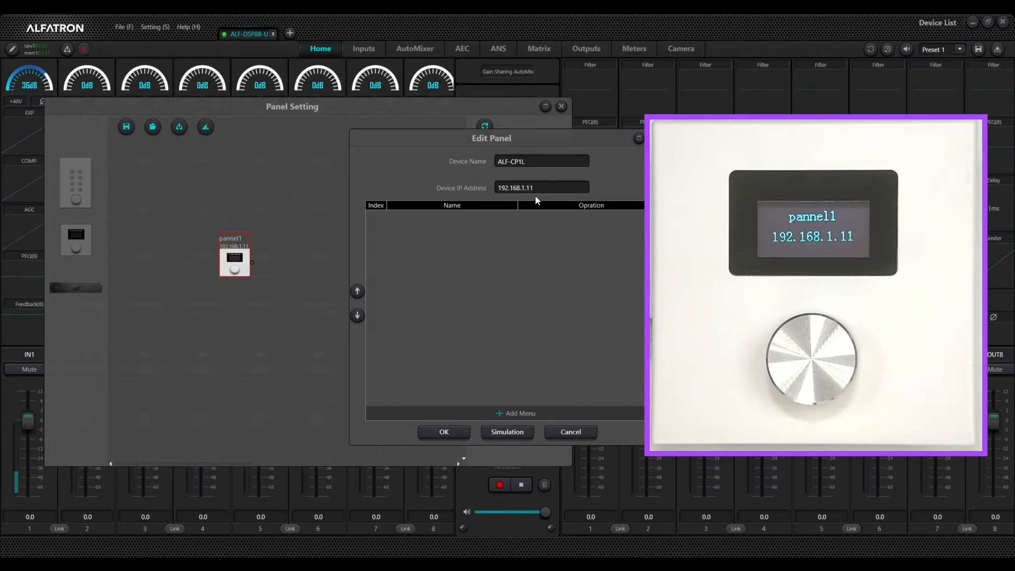
{"action": "left_click", "coordinate": [542, 187]}
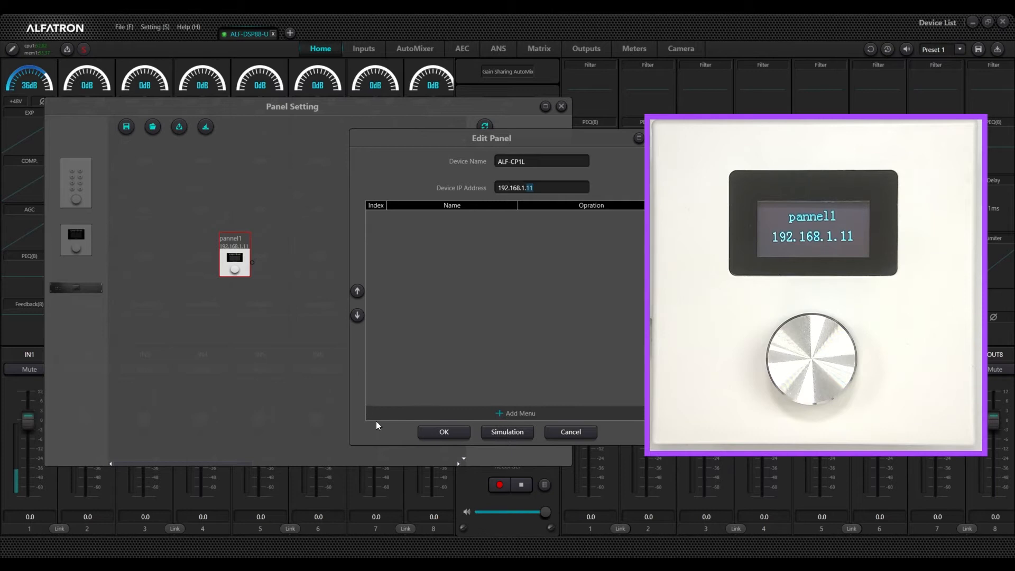
{"action": "mouse_move", "coordinate": [391, 222]}
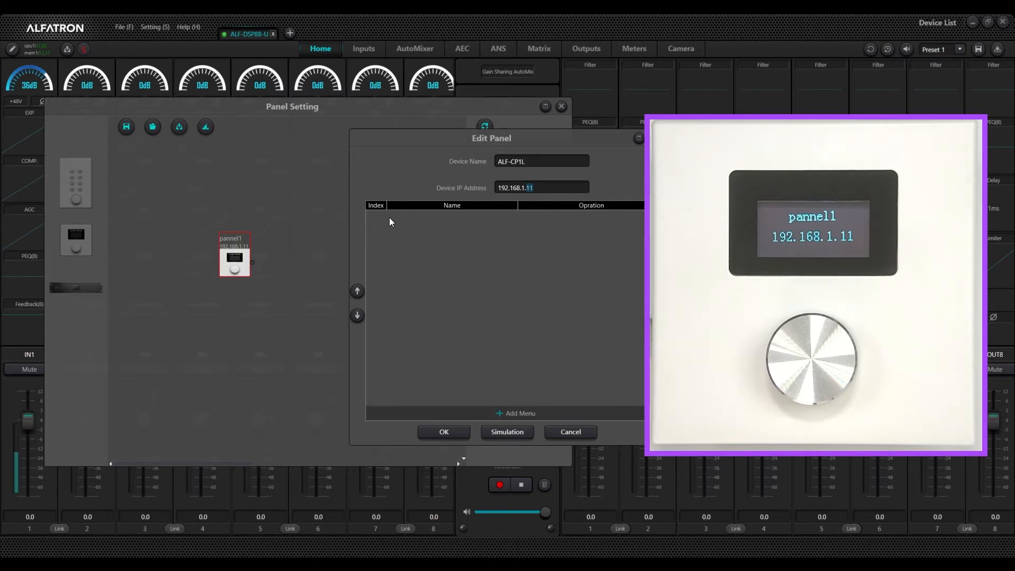
{"action": "mouse_move", "coordinate": [576, 228]}
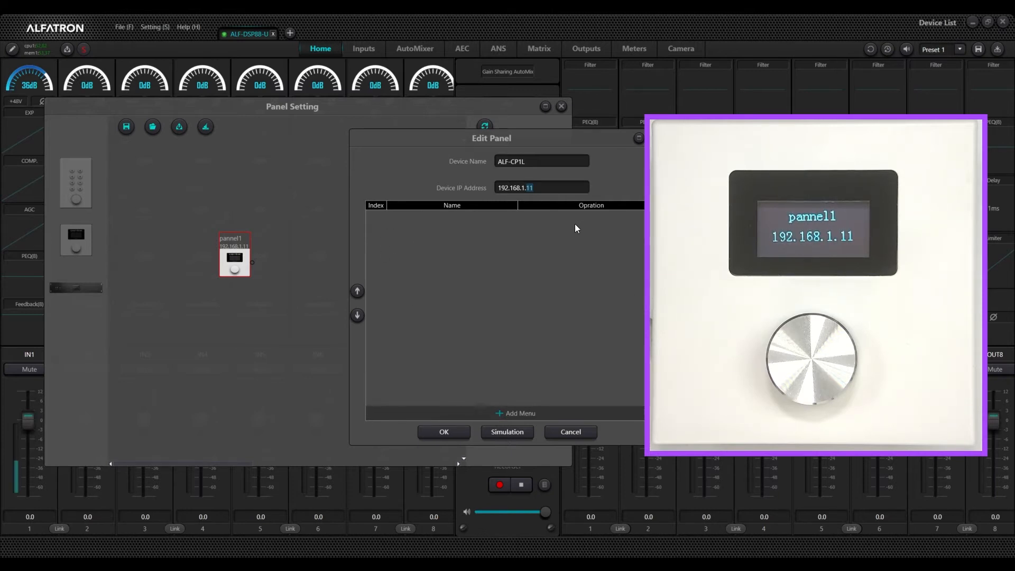
{"action": "mouse_move", "coordinate": [509, 250]}
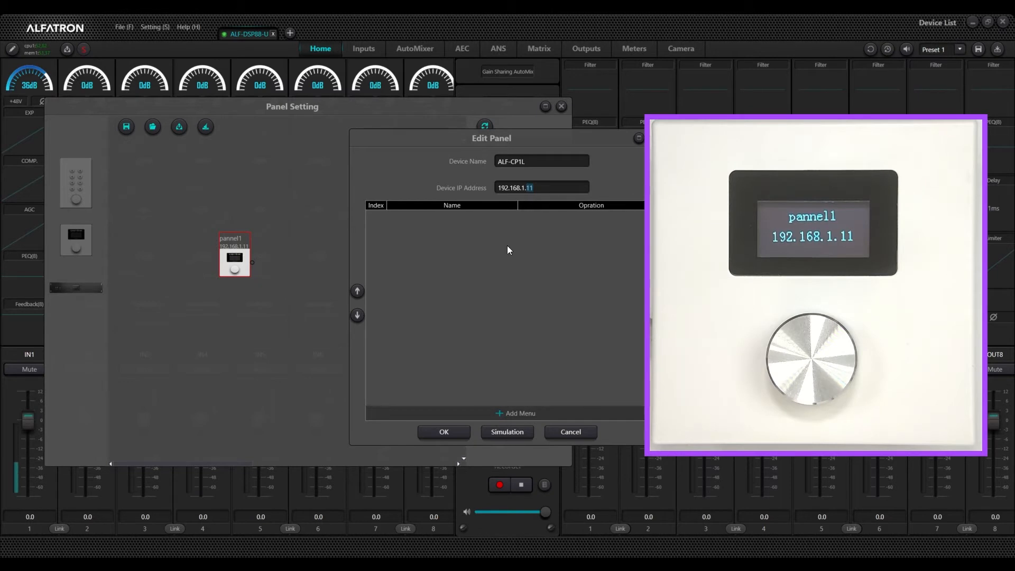
{"action": "mouse_move", "coordinate": [547, 417]}
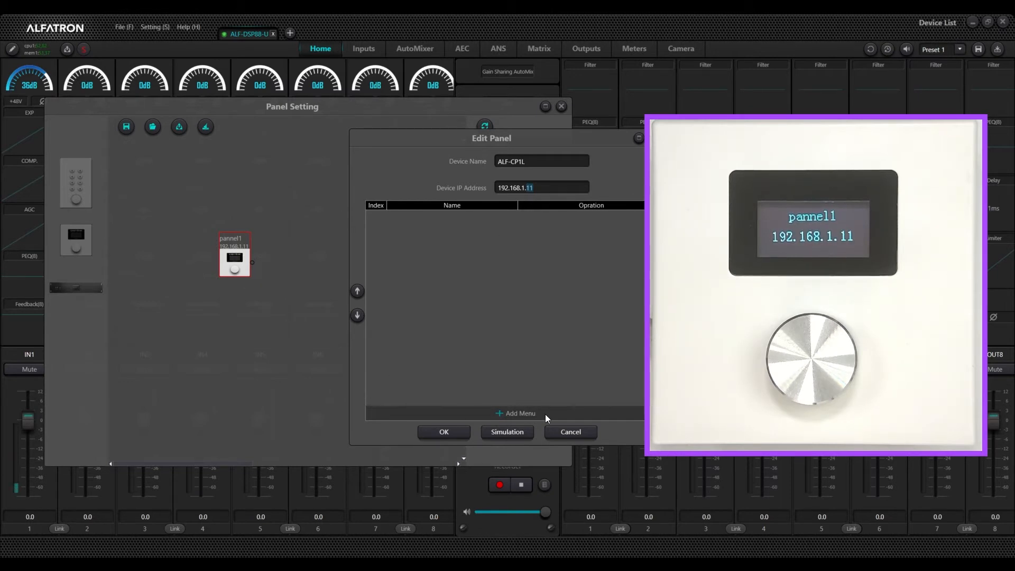
{"action": "mouse_move", "coordinate": [506, 419]}
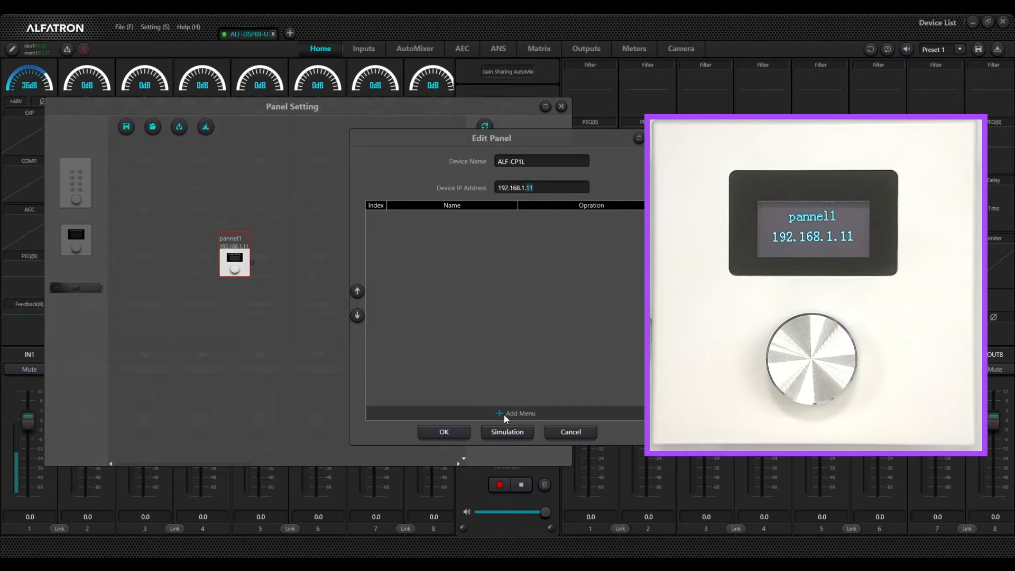
Step: Add Volume menu 'Input 1 Volume' for Input Channel1 Gain, min -10, step 1.0
{"action": "left_click", "coordinate": [513, 414]}
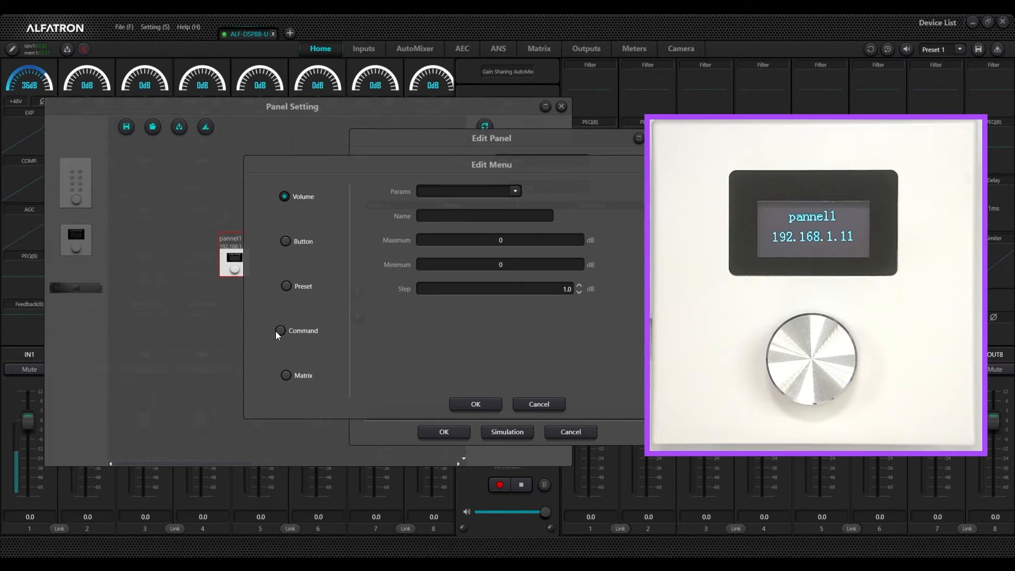
{"action": "mouse_move", "coordinate": [332, 339]}
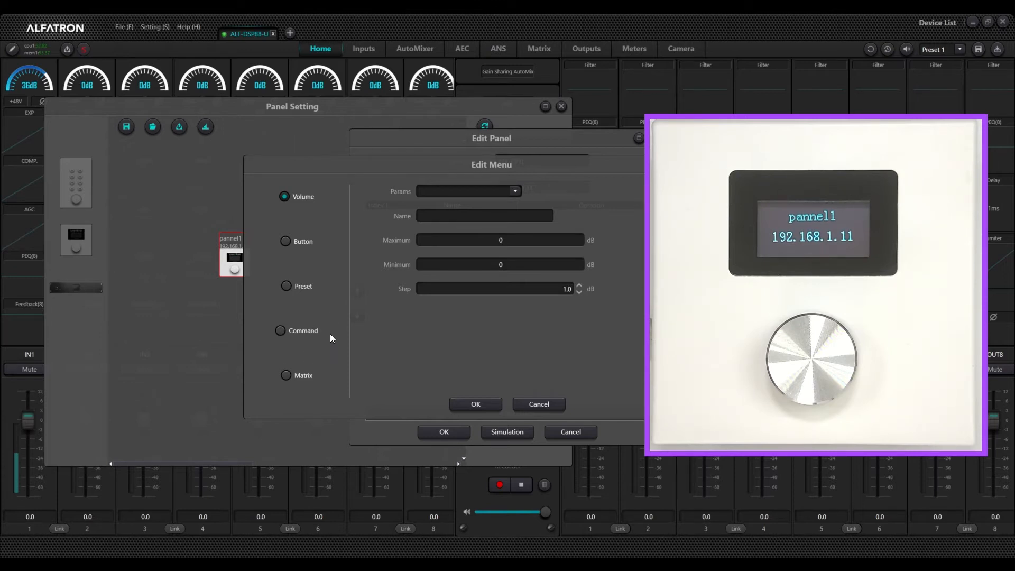
{"action": "mouse_move", "coordinate": [264, 380]}
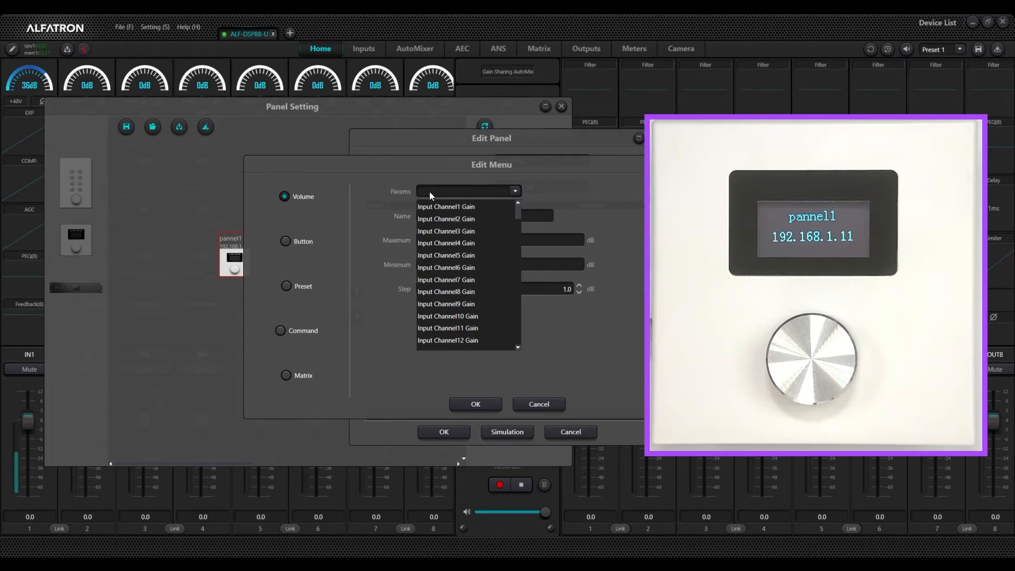
{"action": "left_click", "coordinate": [446, 206]}
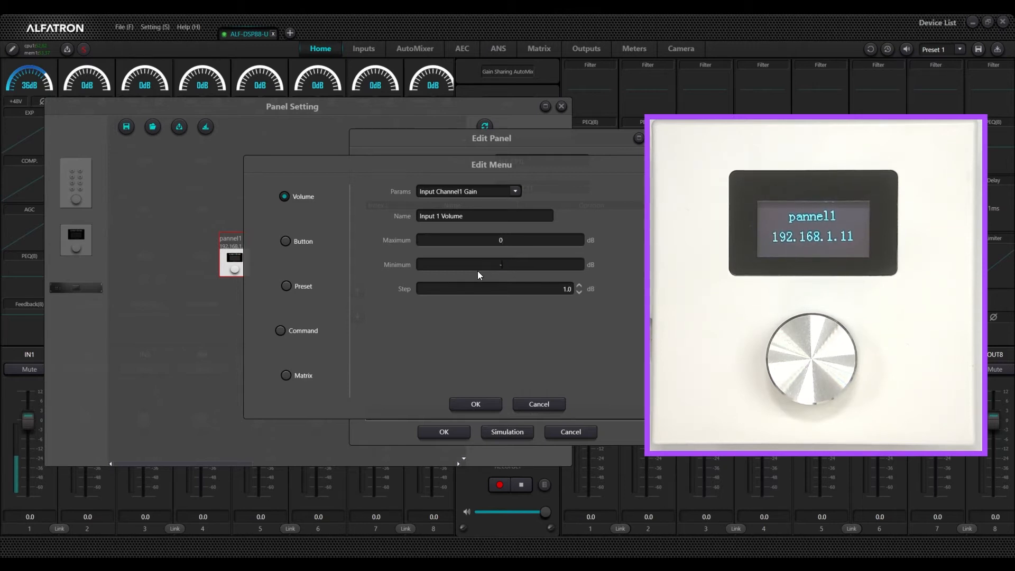
{"action": "type", "text": "-10"}
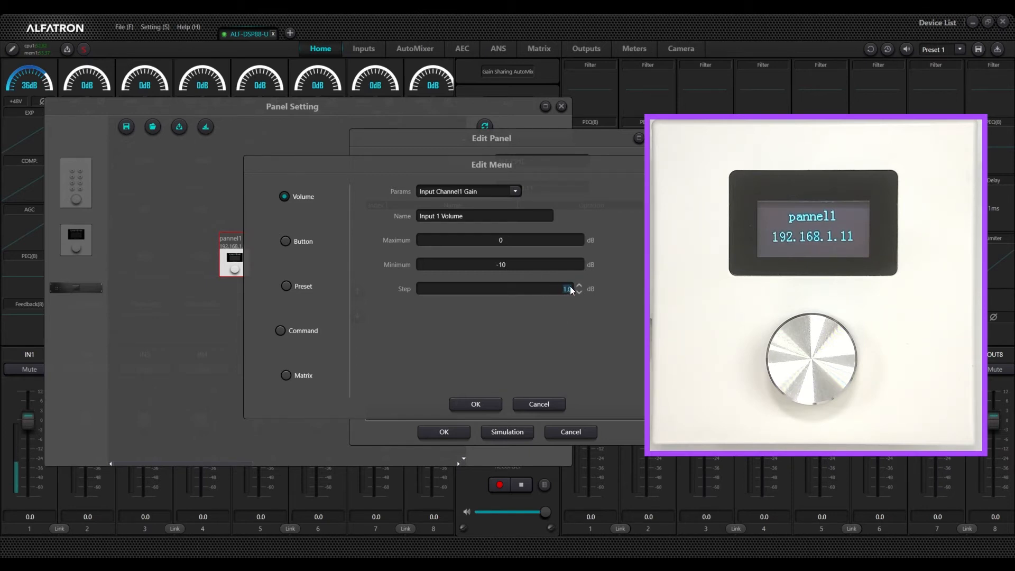
{"action": "left_click", "coordinate": [579, 286]}
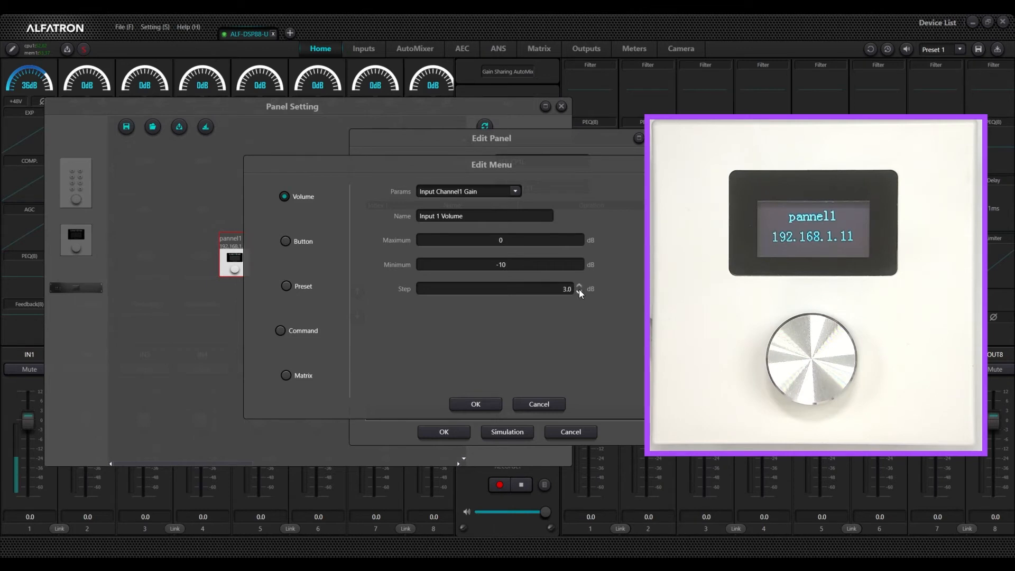
{"action": "left_click", "coordinate": [578, 292]}
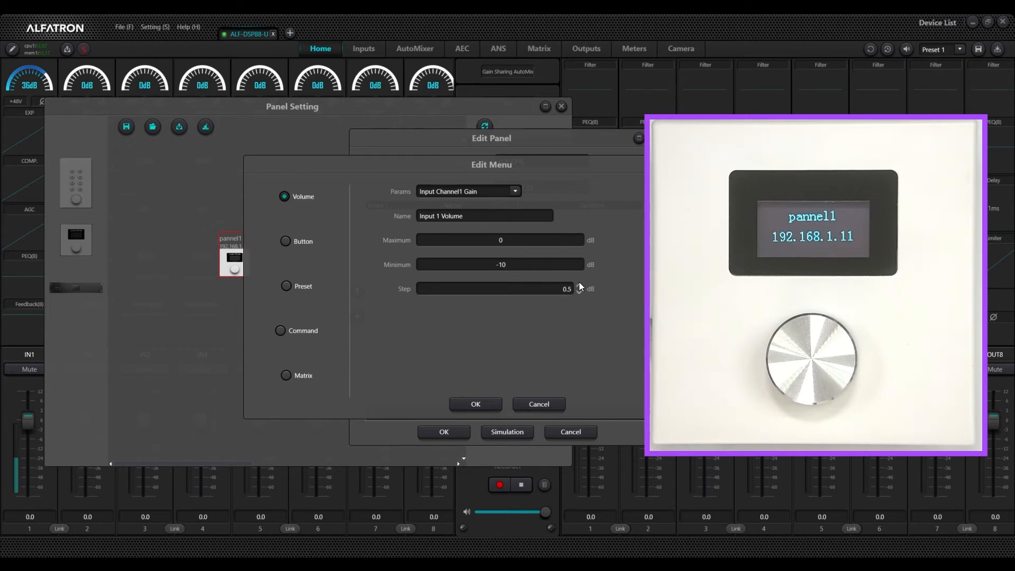
{"action": "left_click", "coordinate": [578, 285]}
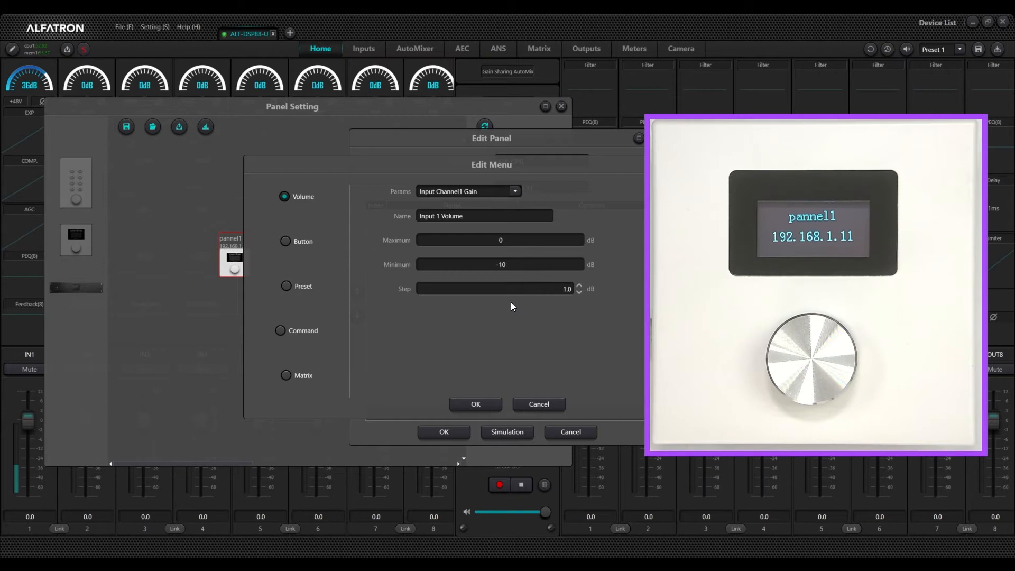
{"action": "mouse_move", "coordinate": [478, 416]}
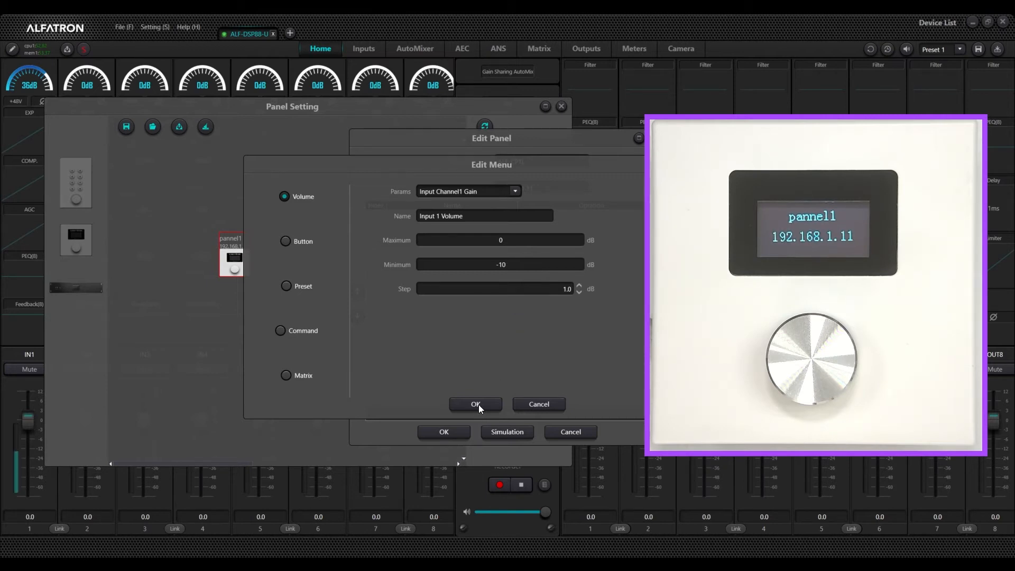
{"action": "left_click", "coordinate": [475, 404]}
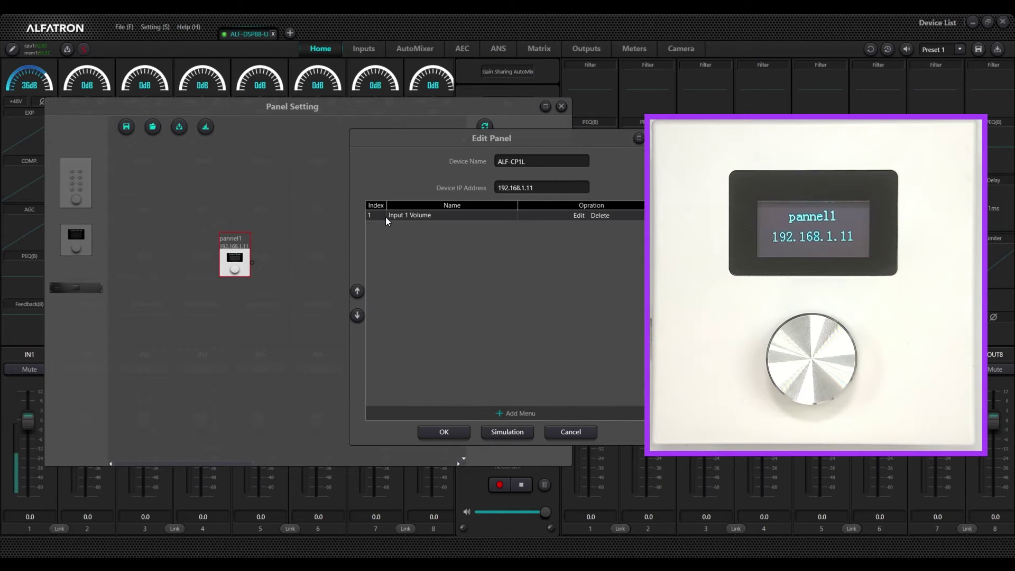
{"action": "mouse_move", "coordinate": [551, 266]}
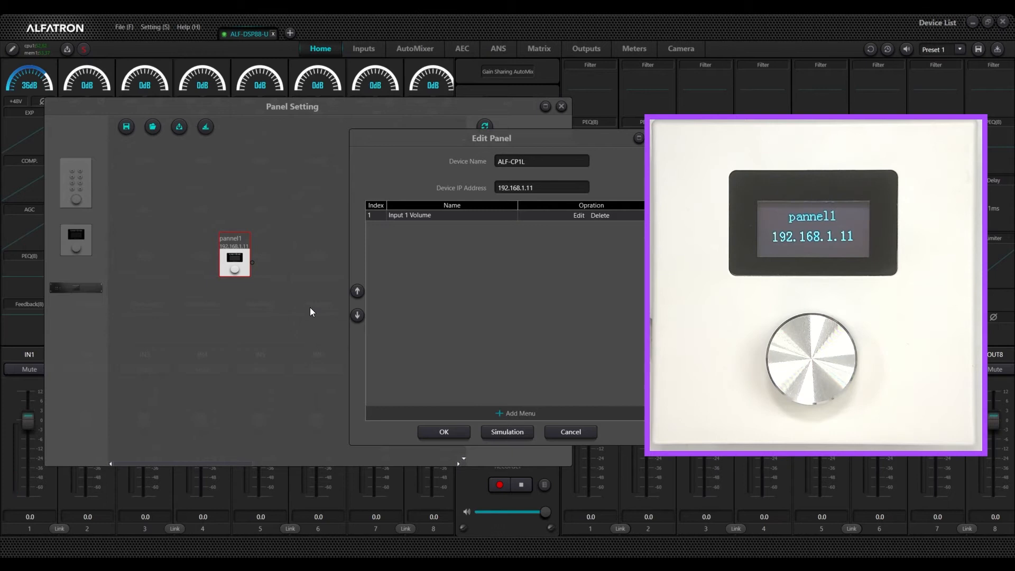
{"action": "mouse_move", "coordinate": [440, 282]}
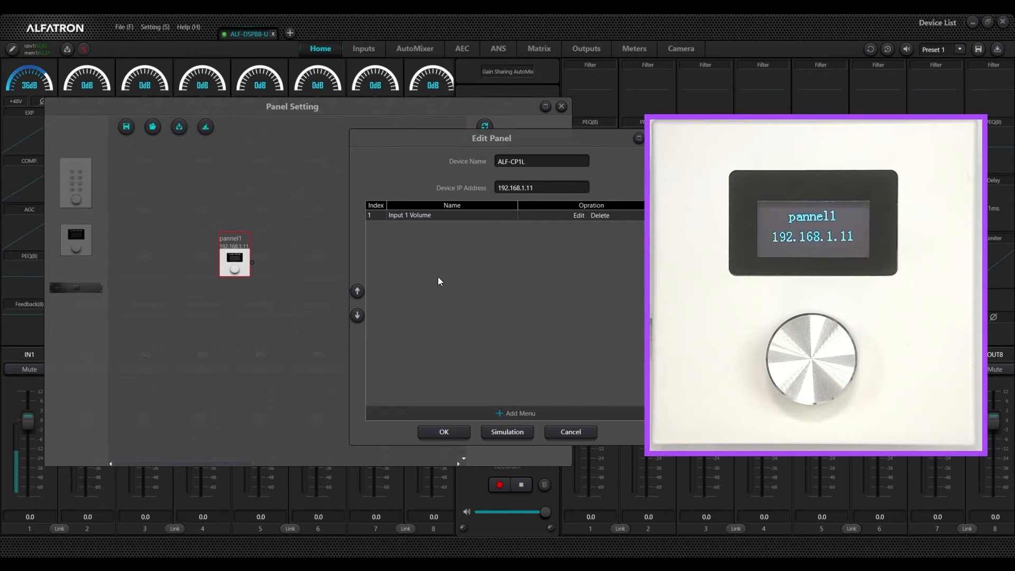
{"action": "mouse_move", "coordinate": [444, 280]}
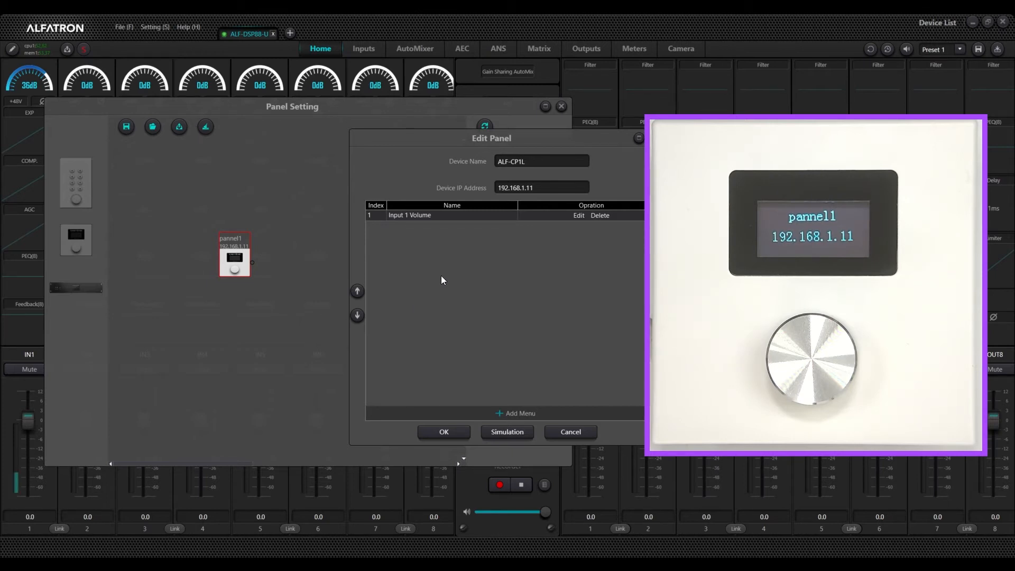
{"action": "mouse_move", "coordinate": [464, 344]}
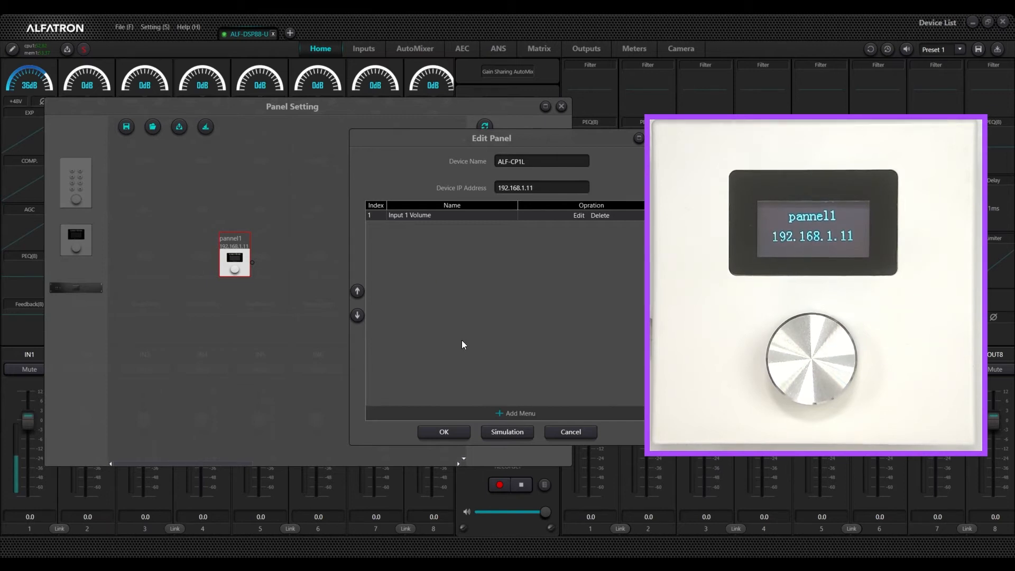
{"action": "mouse_move", "coordinate": [418, 219]}
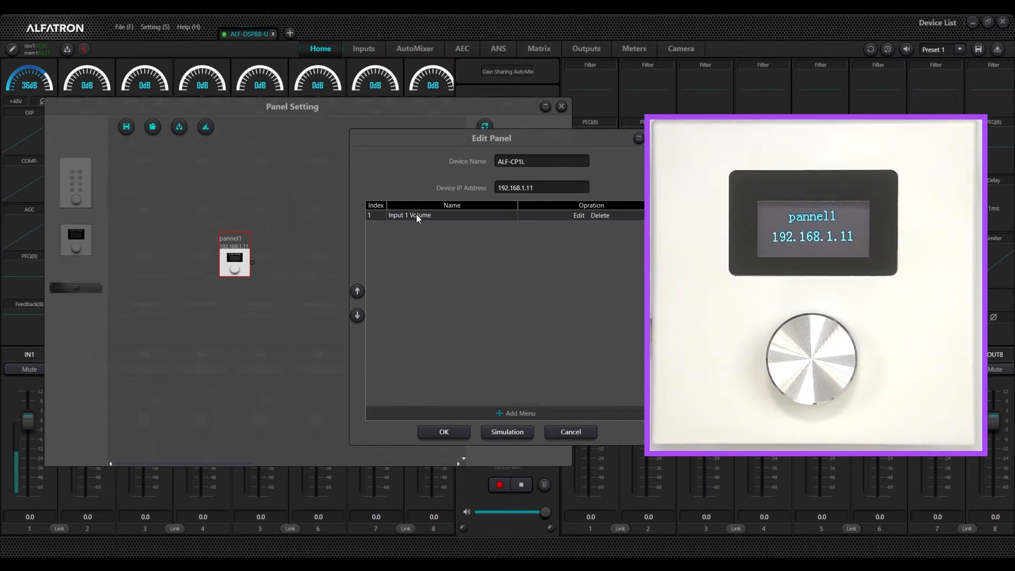
{"action": "mouse_move", "coordinate": [472, 361]}
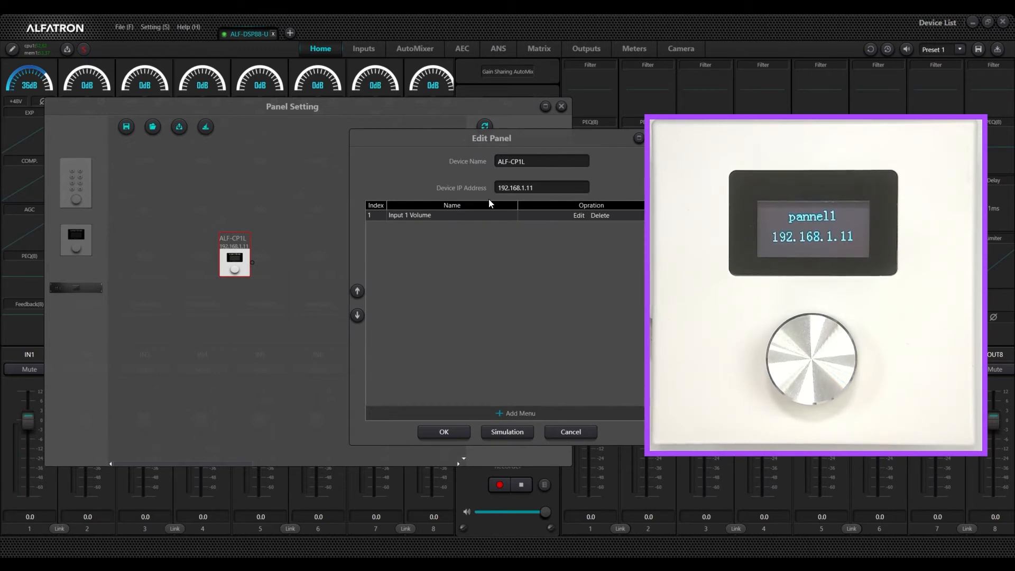
{"action": "mouse_move", "coordinate": [450, 310]}
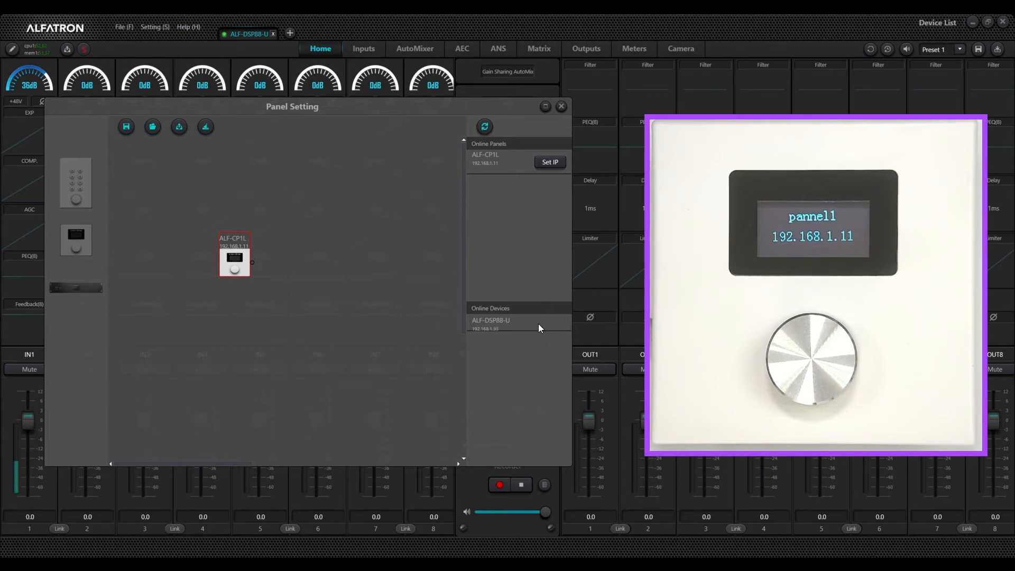
{"action": "mouse_move", "coordinate": [389, 308]}
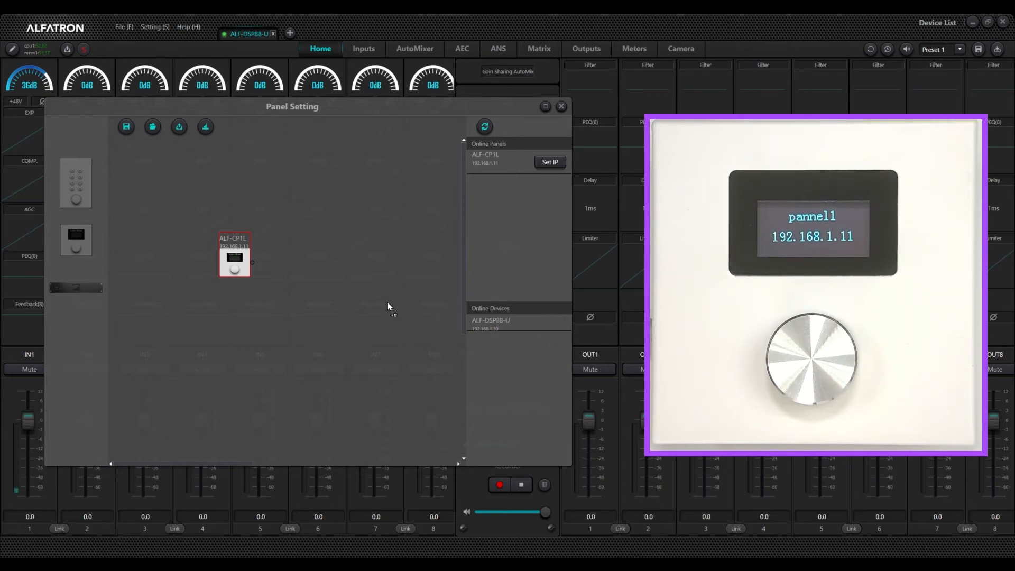
Step: Place the ALF-DSP88-U processor block beside ALF-CP1L on the canvas and select it
{"action": "left_click_drag", "start_coordinate": [491, 321], "coordinate": [349, 260]}
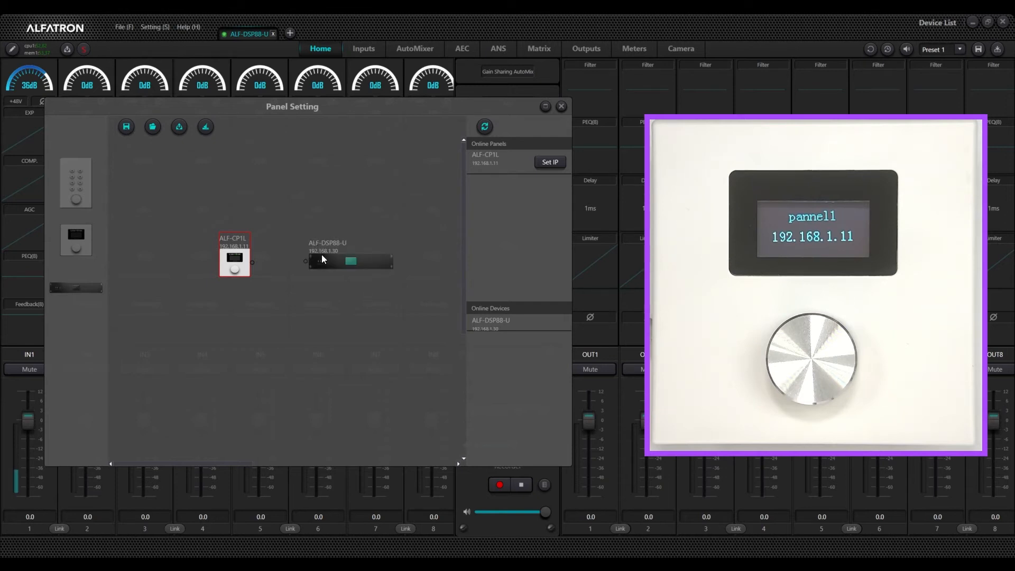
{"action": "left_click", "coordinate": [344, 261]}
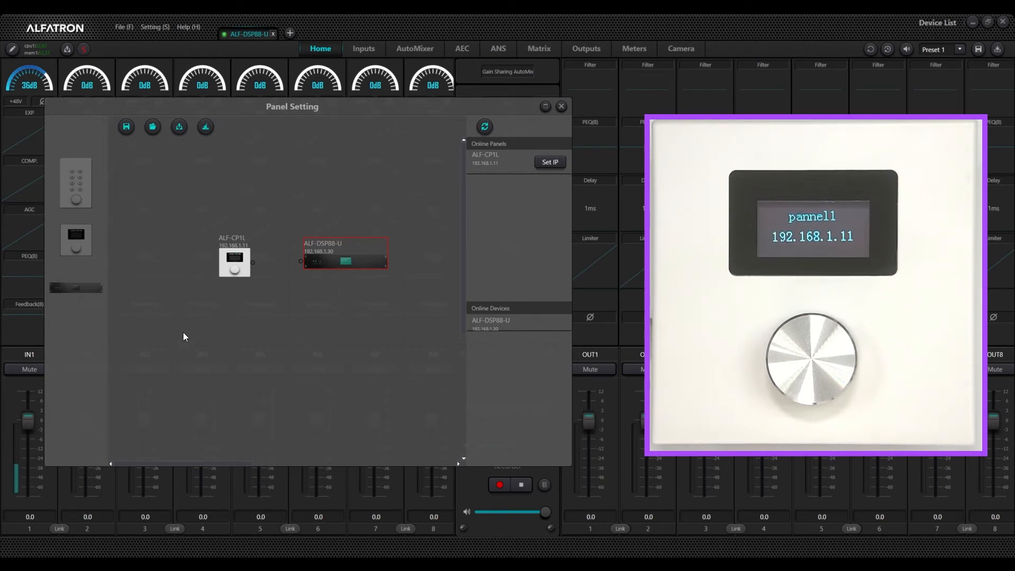
{"action": "mouse_move", "coordinate": [336, 371]}
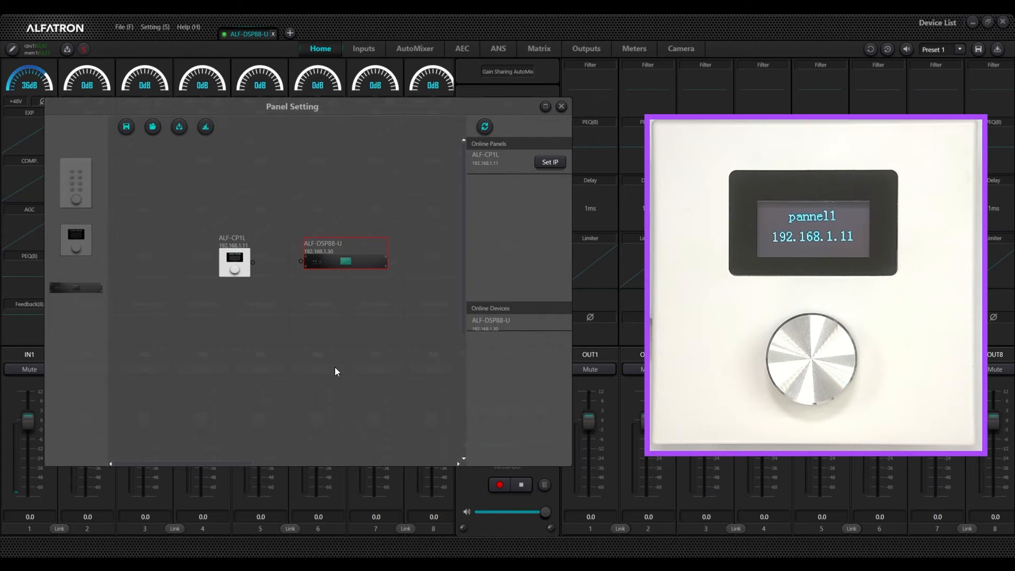
{"action": "mouse_move", "coordinate": [274, 355]}
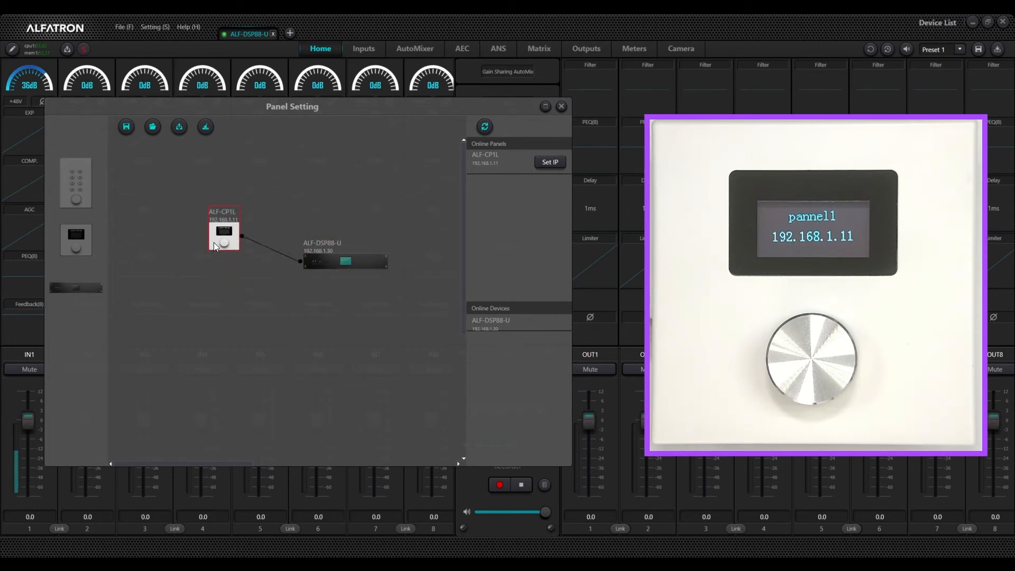
Step: Nudge the ALF-DSP88-U block left and upload the configuration to ALF-CP1L
{"action": "left_click_drag", "start_coordinate": [223, 233], "coordinate": [239, 259]}
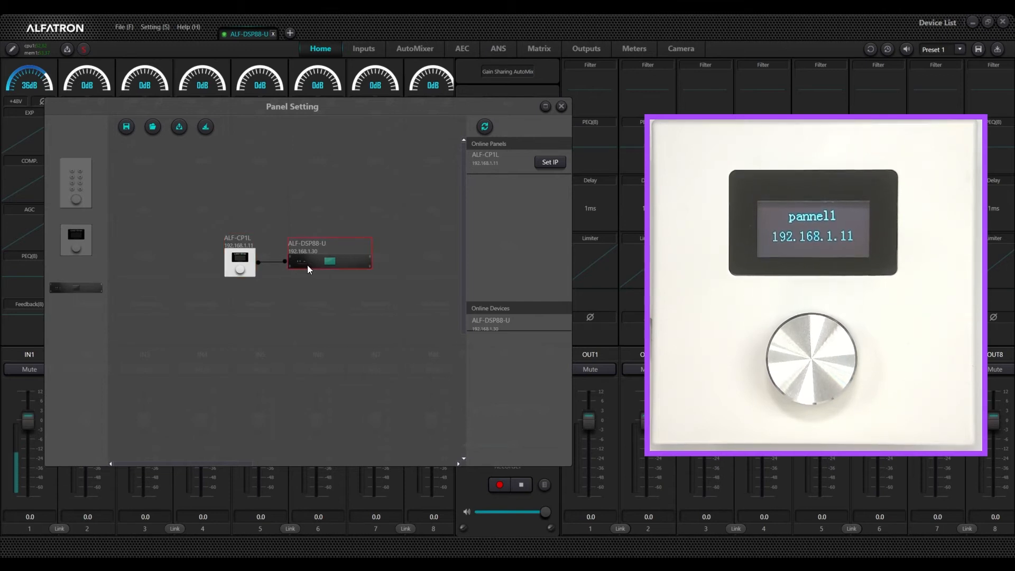
{"action": "mouse_move", "coordinate": [312, 297]}
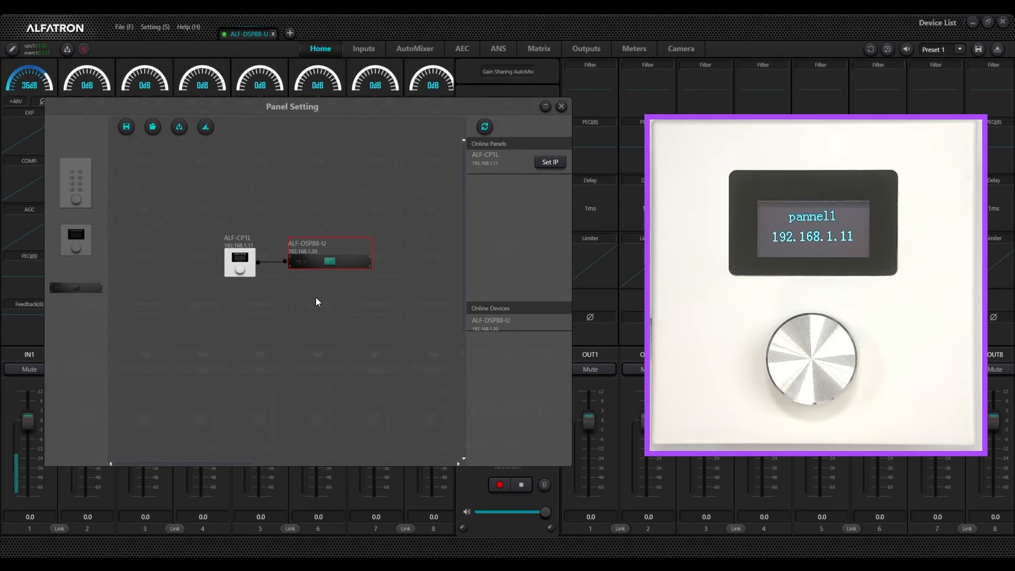
{"action": "mouse_move", "coordinate": [388, 226]}
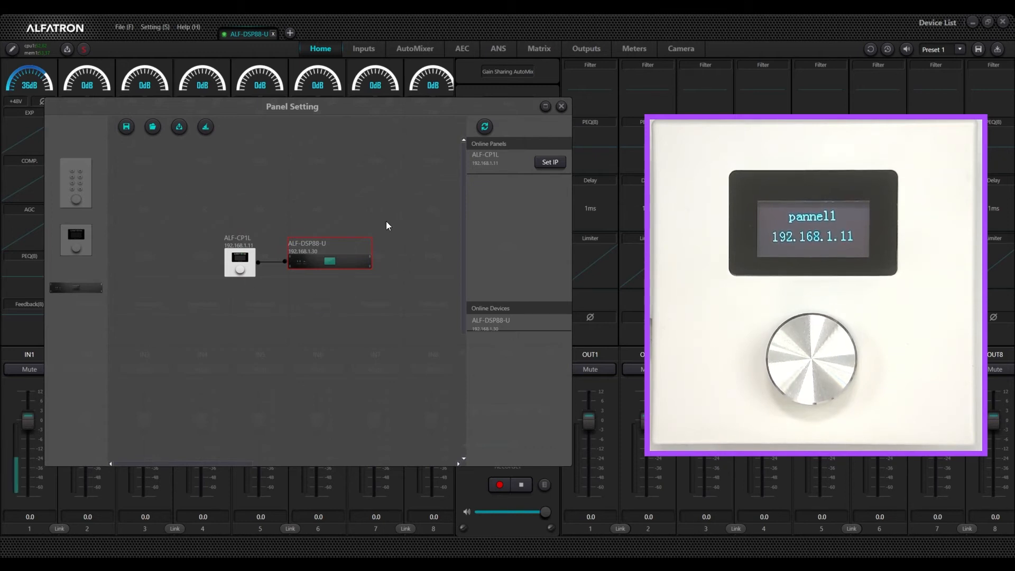
{"action": "mouse_move", "coordinate": [179, 127]}
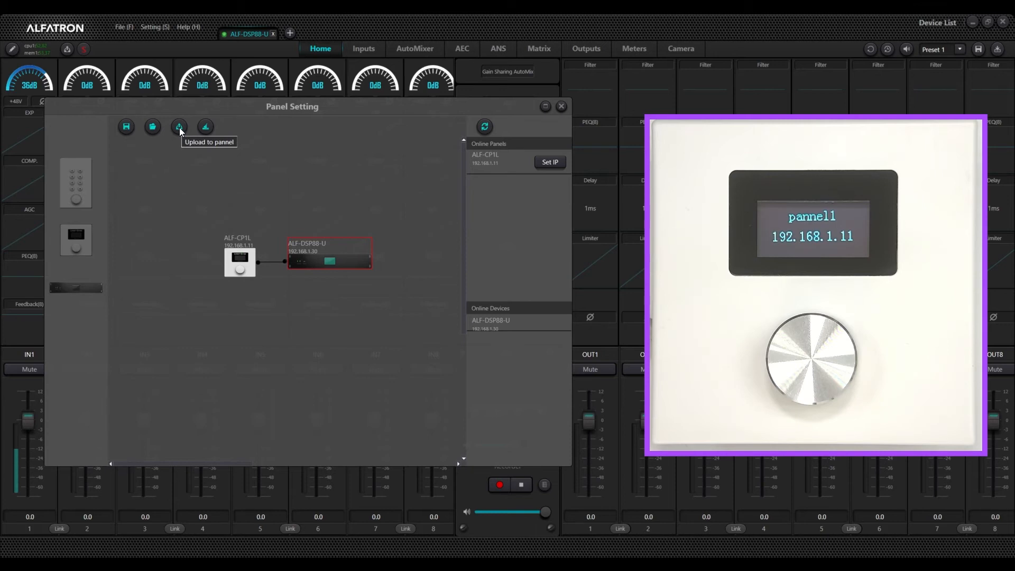
{"action": "left_click", "coordinate": [179, 126]}
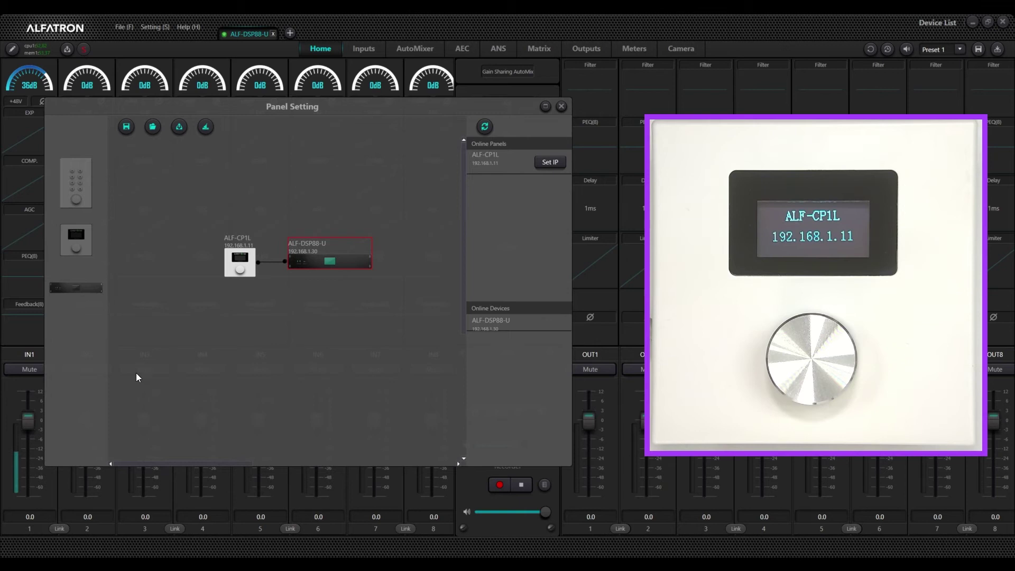
{"action": "mouse_move", "coordinate": [225, 338]}
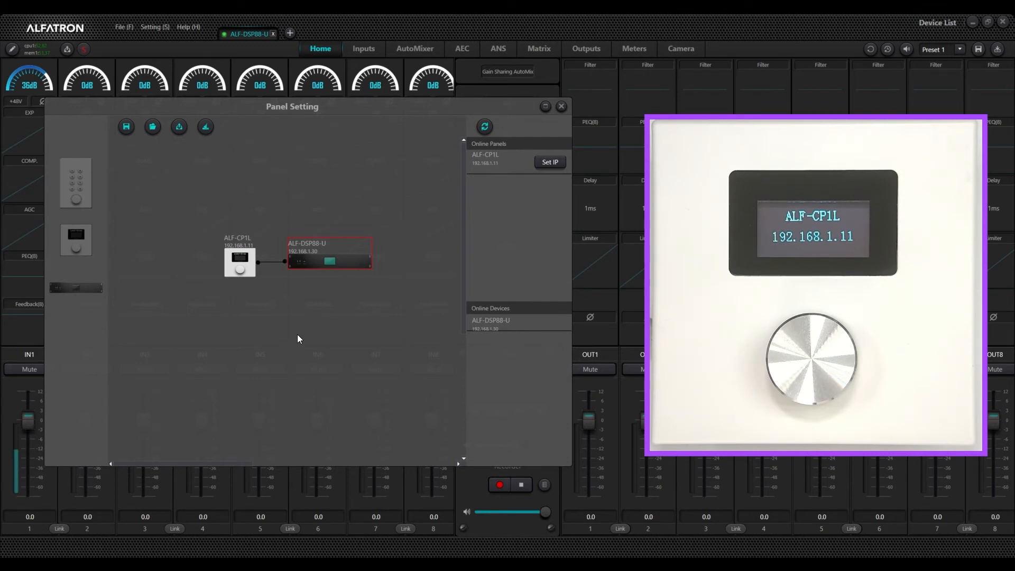
{"action": "mouse_move", "coordinate": [228, 241]}
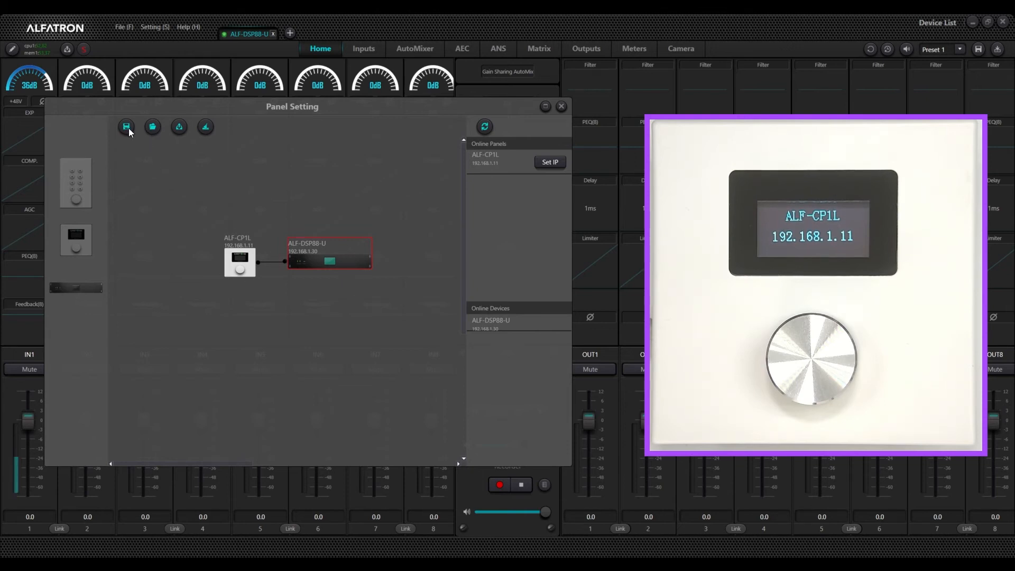
{"action": "mouse_move", "coordinate": [126, 127]}
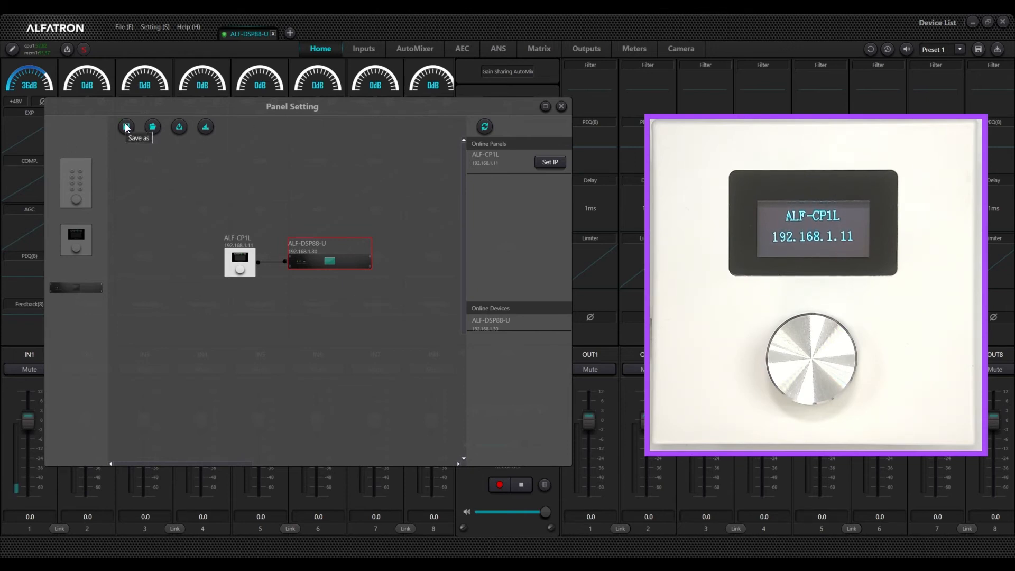
{"action": "mouse_move", "coordinate": [165, 129]}
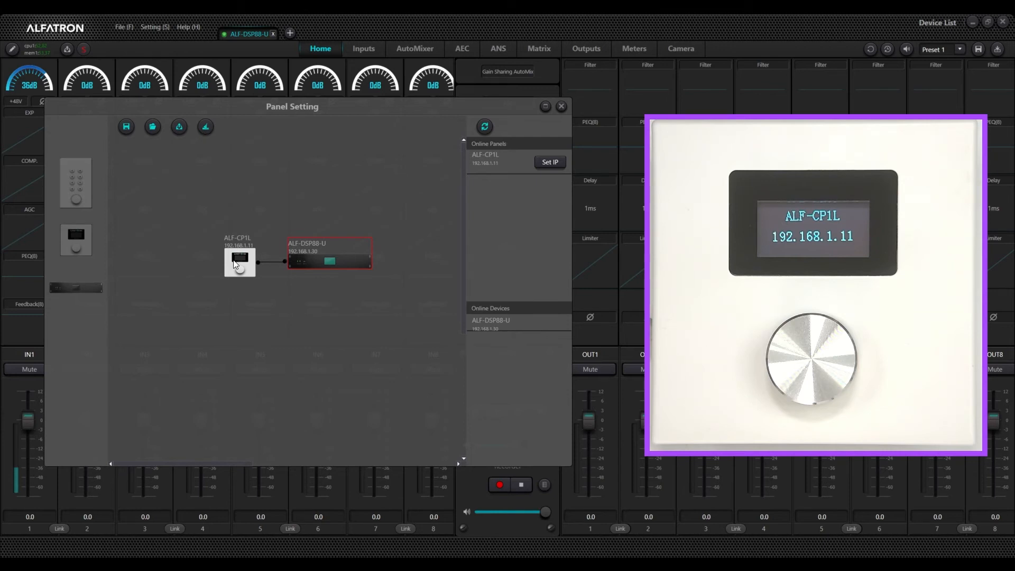
Step: Select the ALF-CP1L panel block on the canvas
{"action": "left_click", "coordinate": [239, 262]}
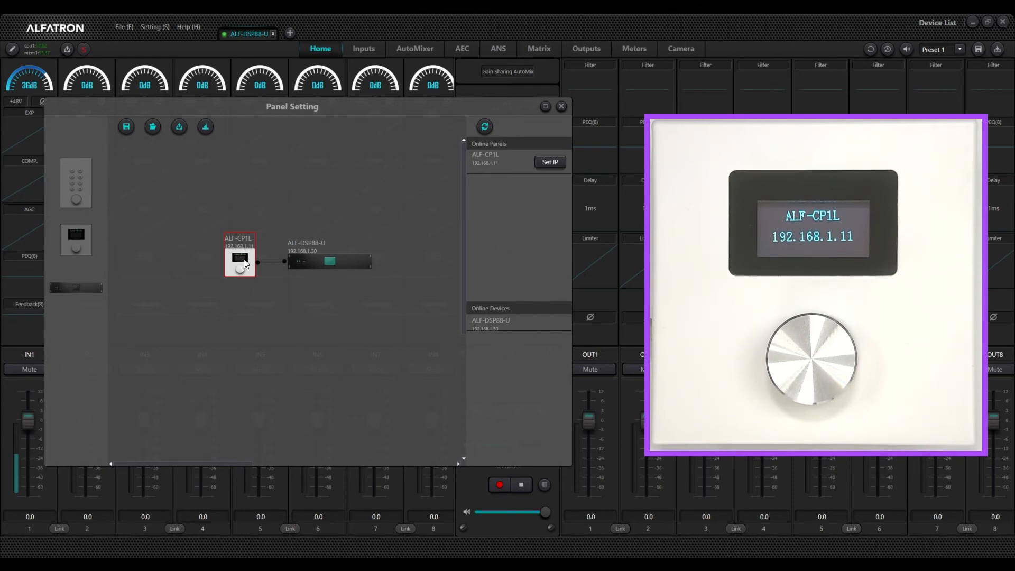
{"action": "mouse_move", "coordinate": [233, 284]}
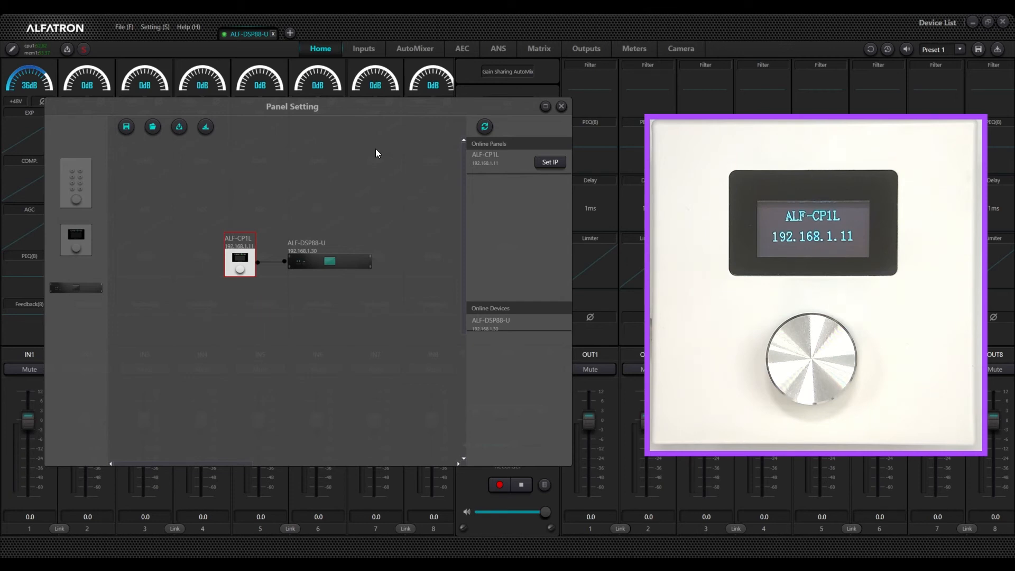
{"action": "mouse_move", "coordinate": [380, 173]}
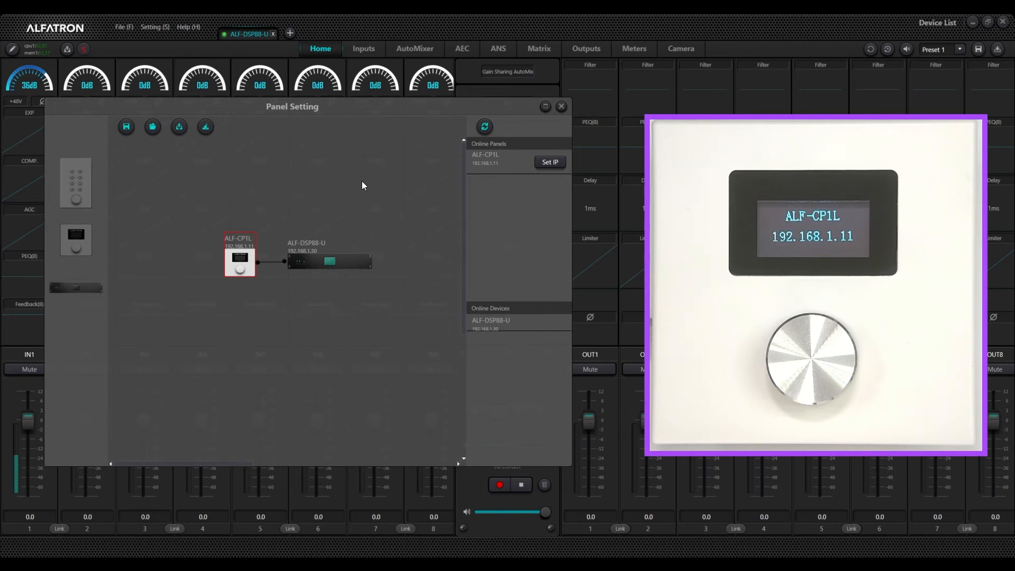
{"action": "mouse_move", "coordinate": [343, 213]}
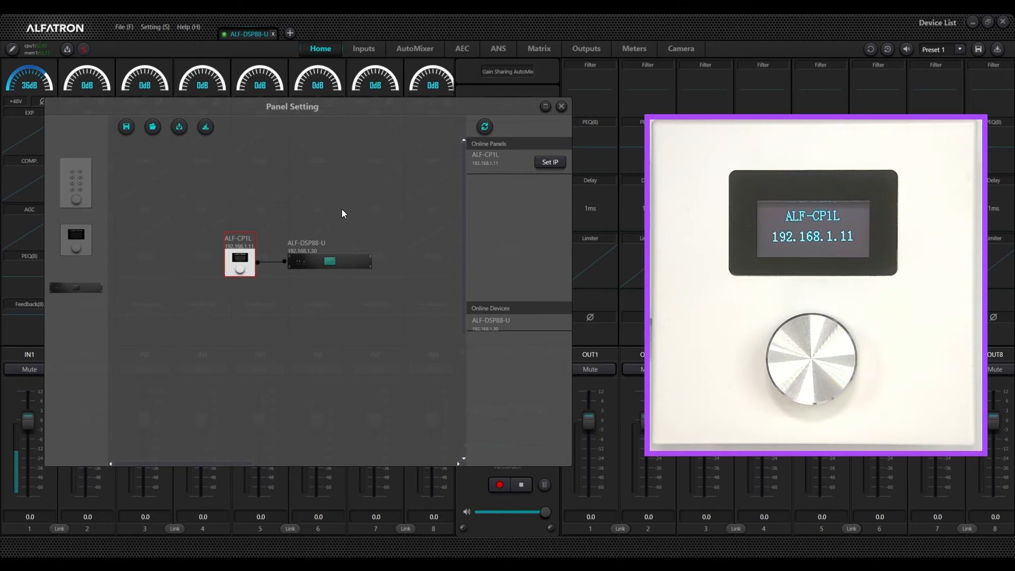
{"action": "mouse_move", "coordinate": [316, 199]}
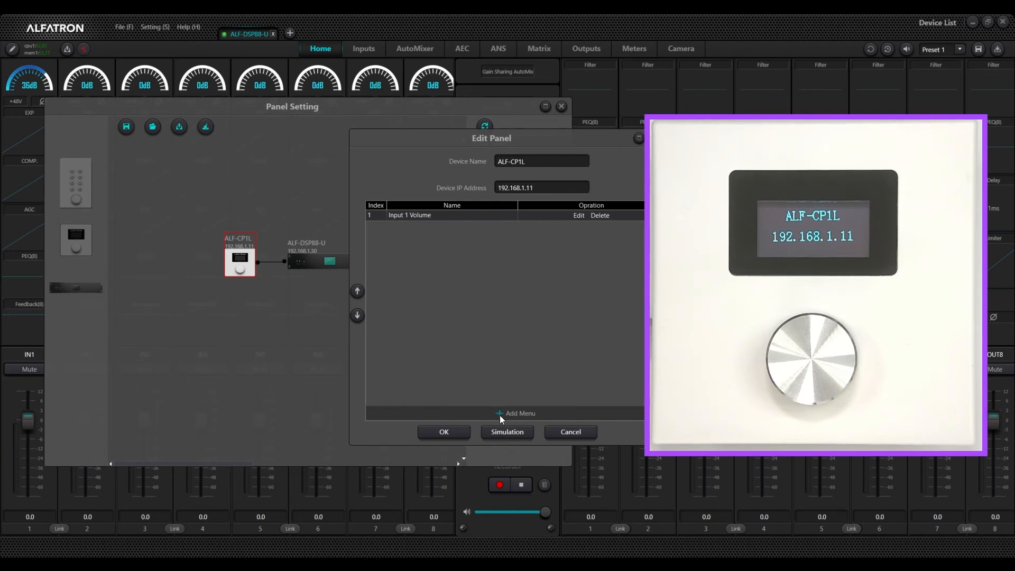
Step: Add a Preset menu and an Output-1 Gain menu on Output Channel1 Gain
{"action": "left_click", "coordinate": [516, 414]}
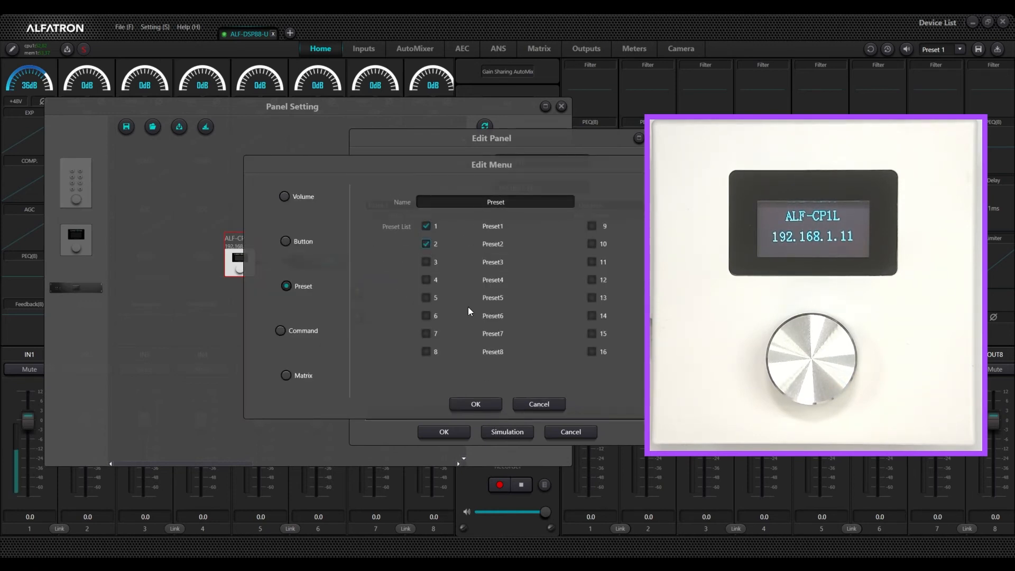
{"action": "left_click", "coordinate": [476, 404]}
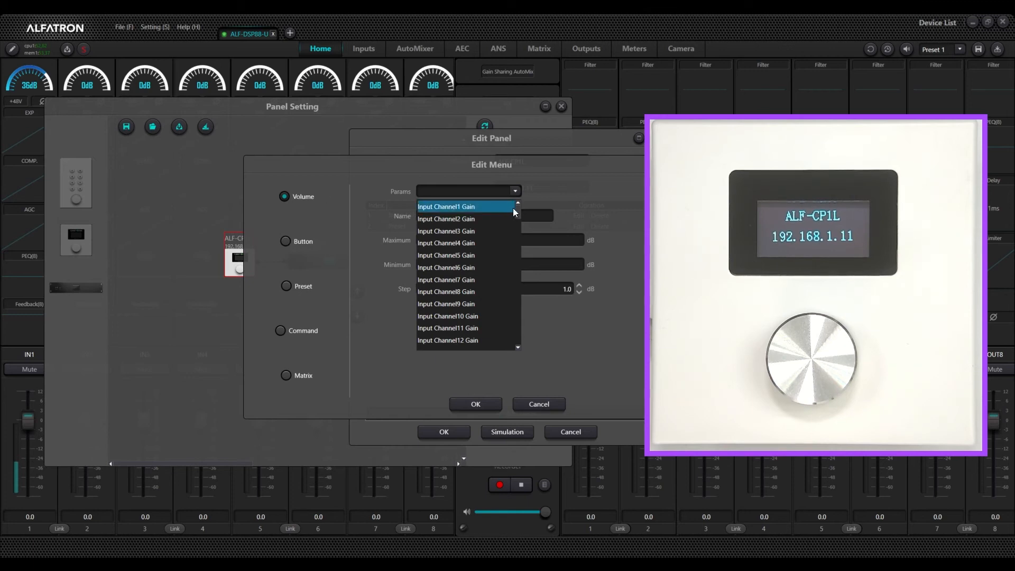
{"action": "scroll", "scroll_direction": "down", "scroll_amount": 3}
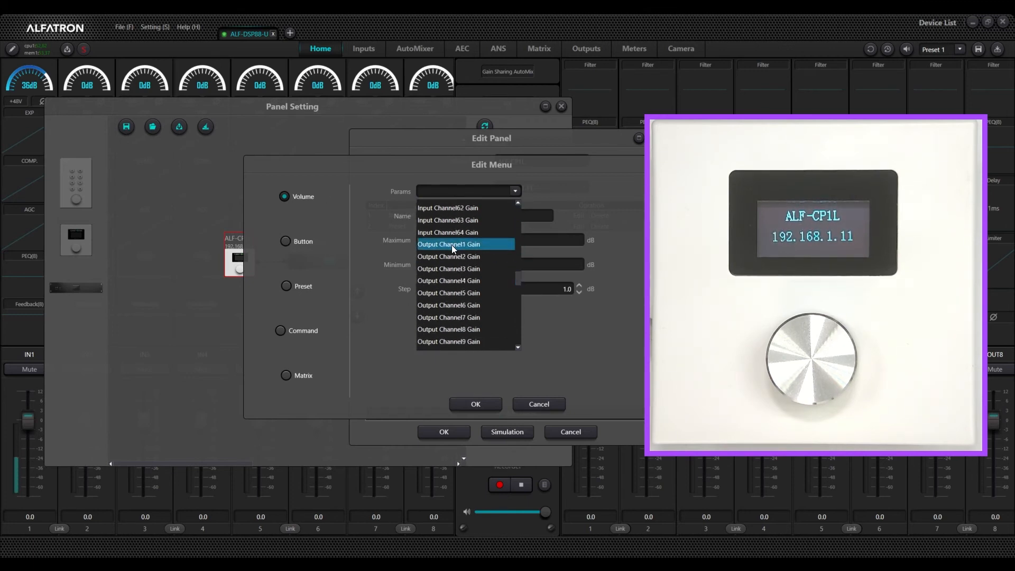
{"action": "left_click", "coordinate": [448, 244]}
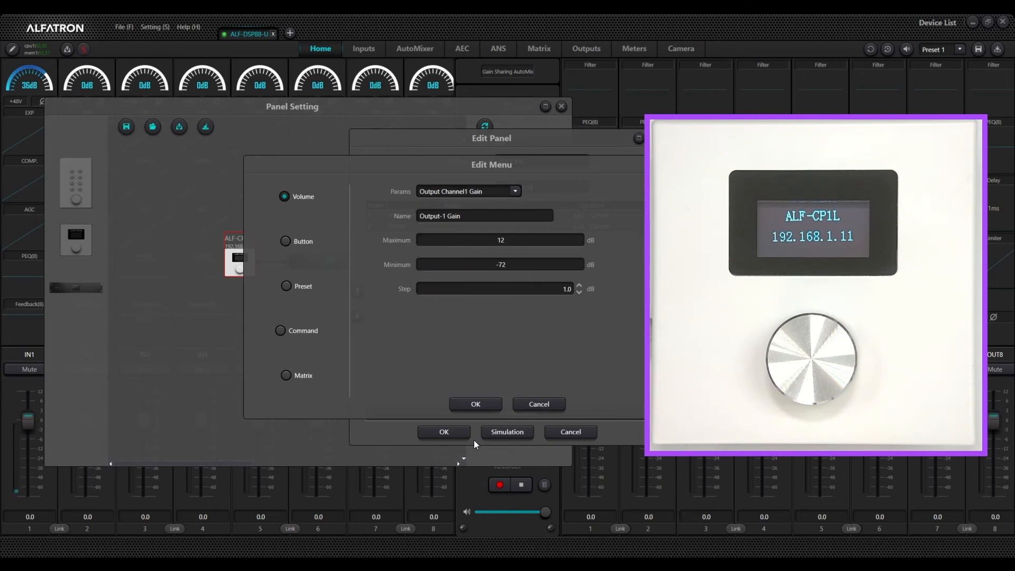
{"action": "left_click", "coordinate": [475, 404]}
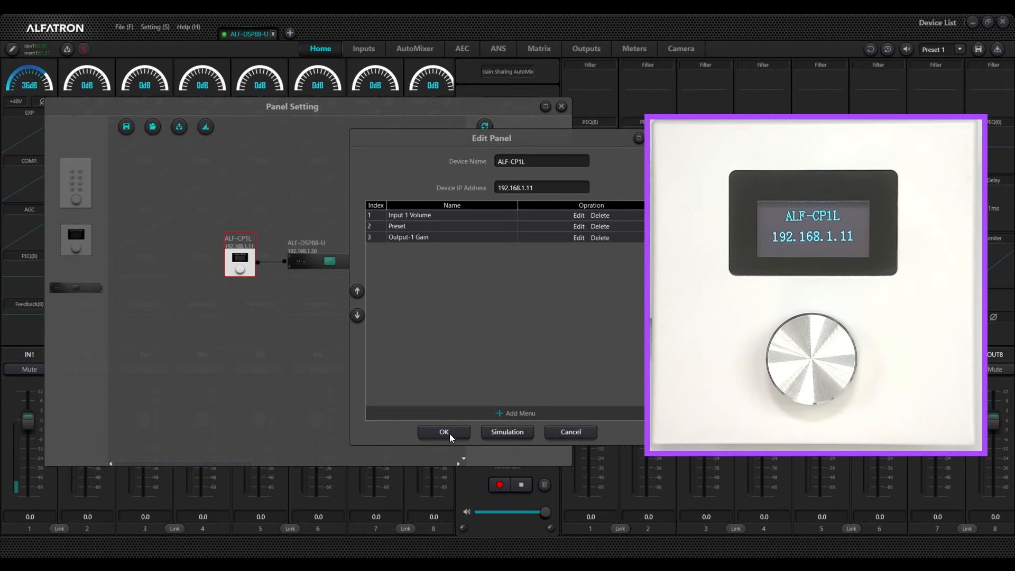
{"action": "left_click", "coordinate": [443, 432]}
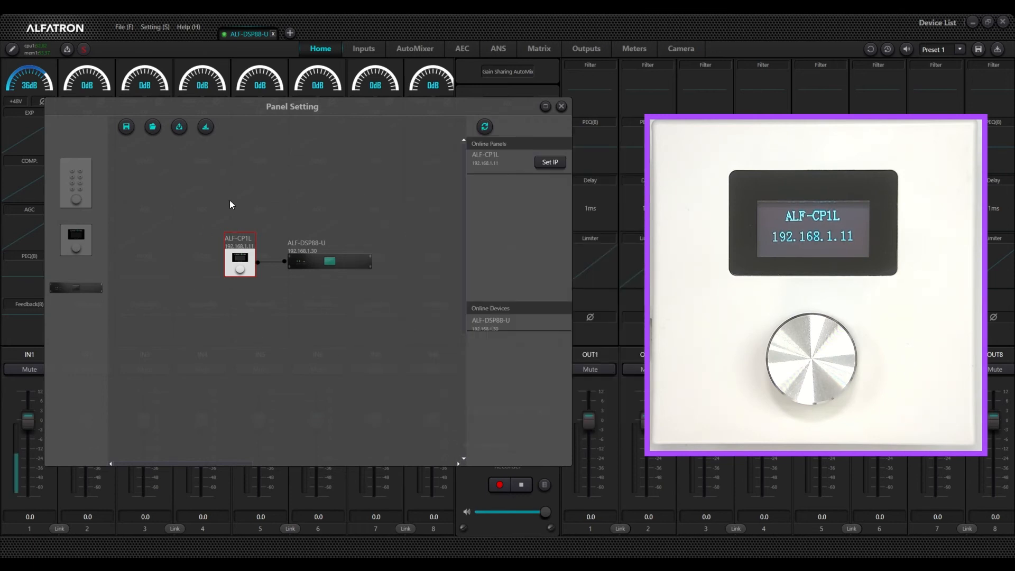
{"action": "mouse_move", "coordinate": [258, 289]}
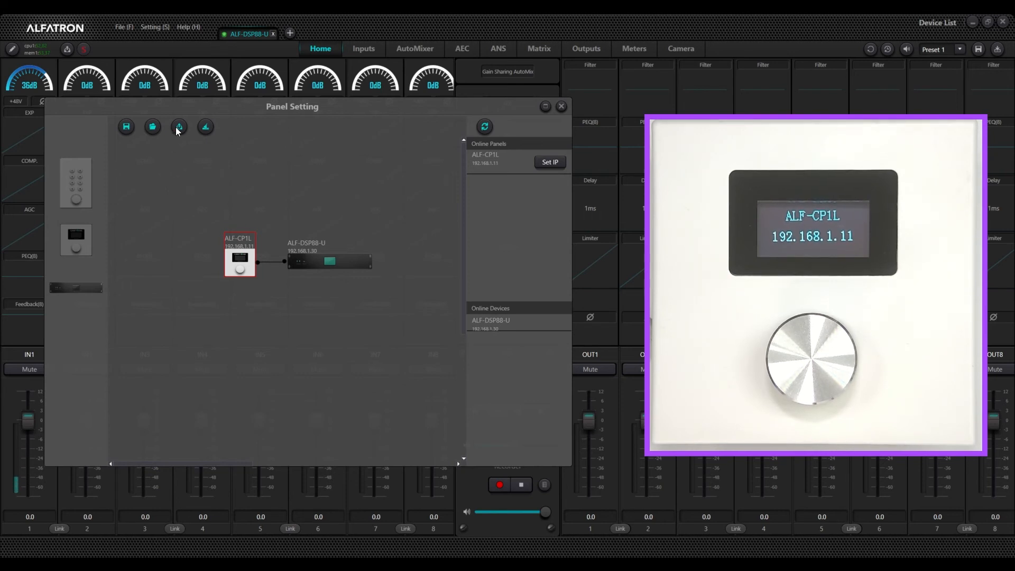
Step: Upload the volume, preset and output-gain menus to the ALF-CP1L and close Panel Setting
{"action": "left_click", "coordinate": [178, 127]}
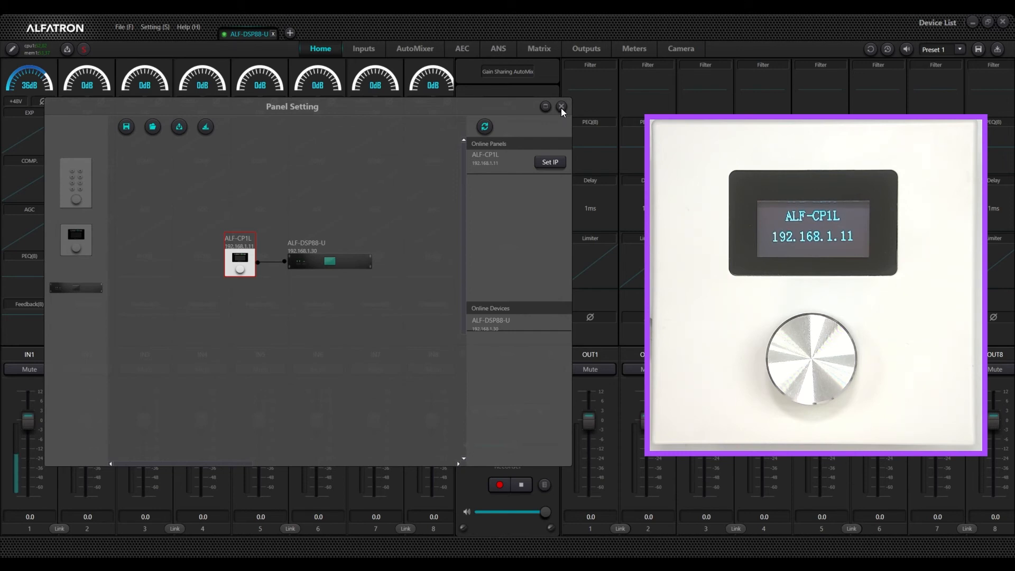
{"action": "left_click", "coordinate": [561, 107]}
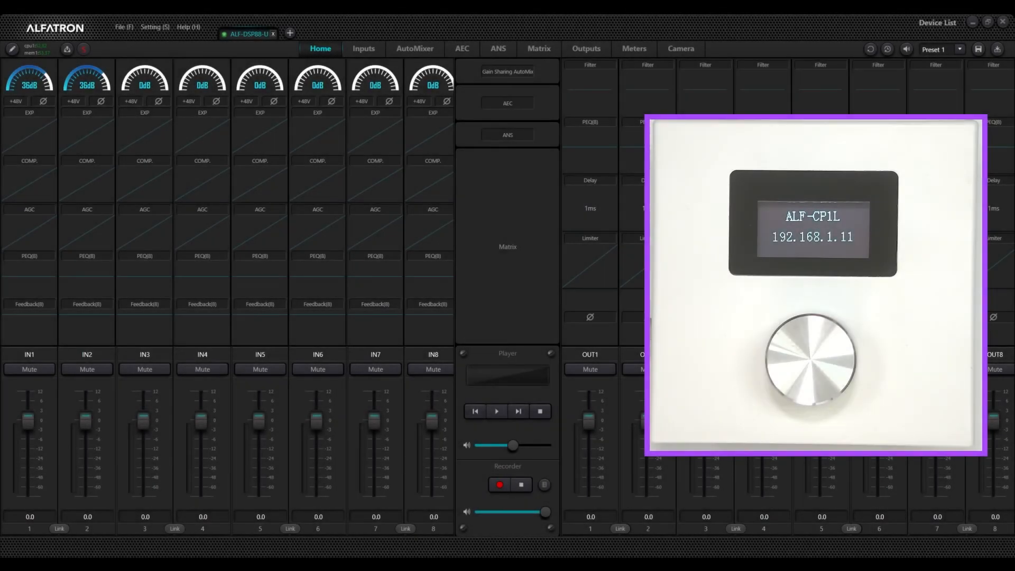